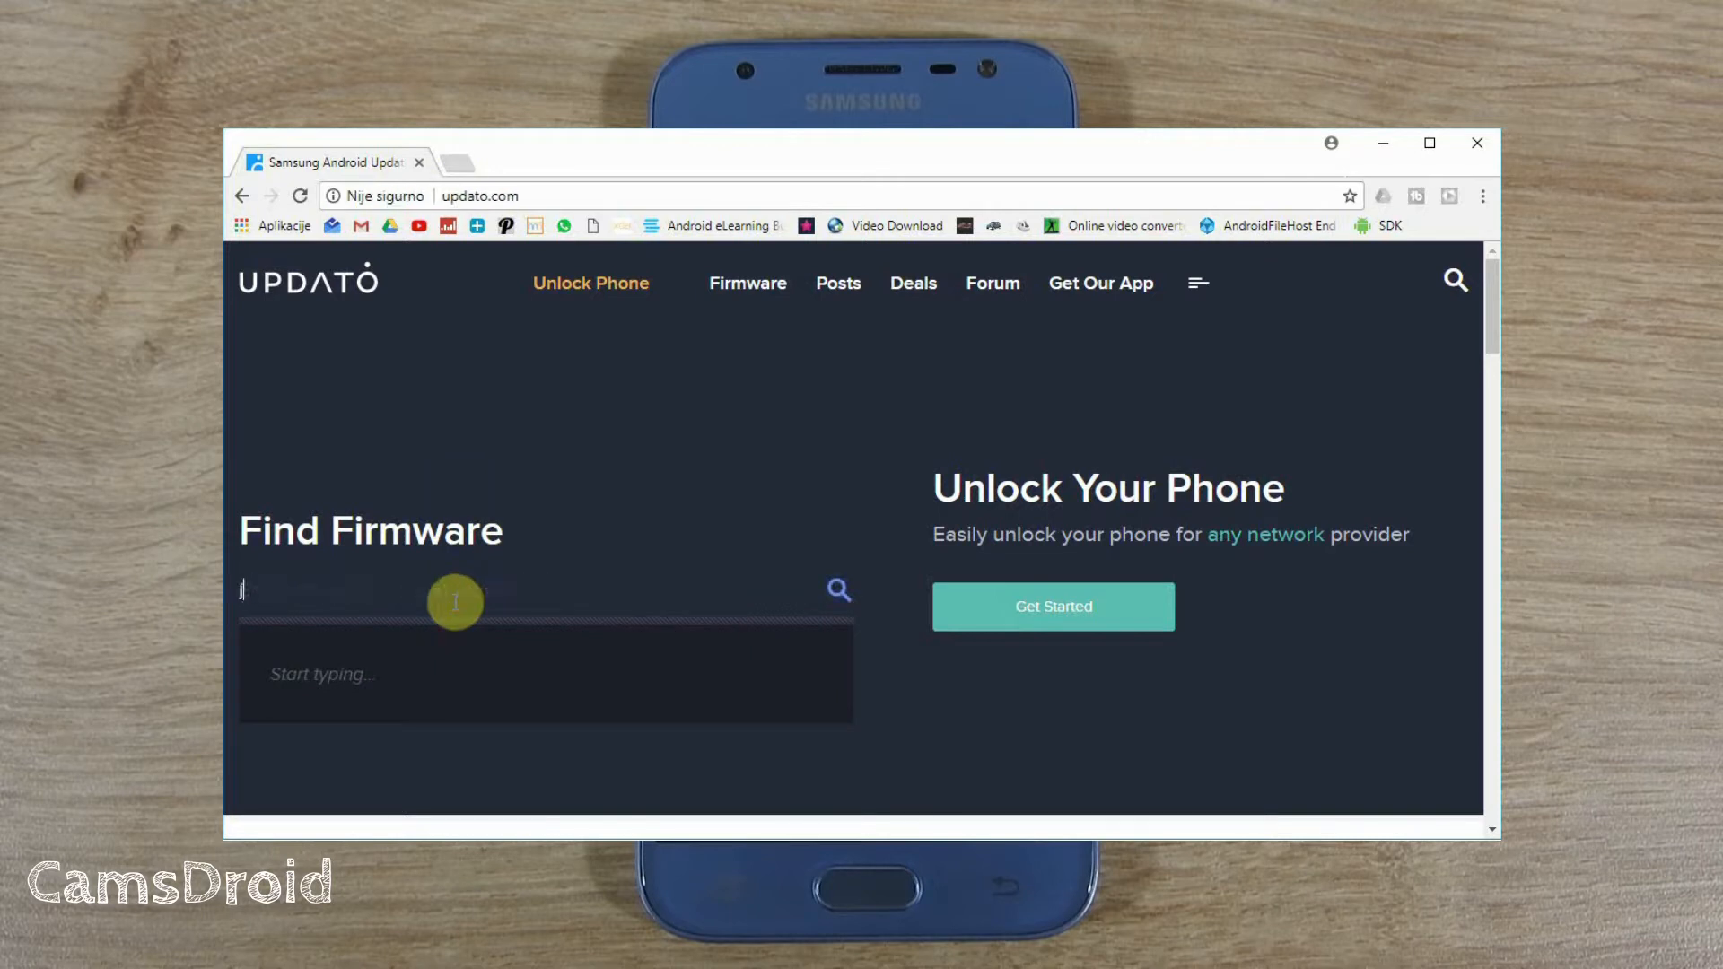
Step: Search Updato for SM-J330F, filter to South East Europe, and open the October 09, 17 build
{"action": "type", "text": "SM-J330F"}
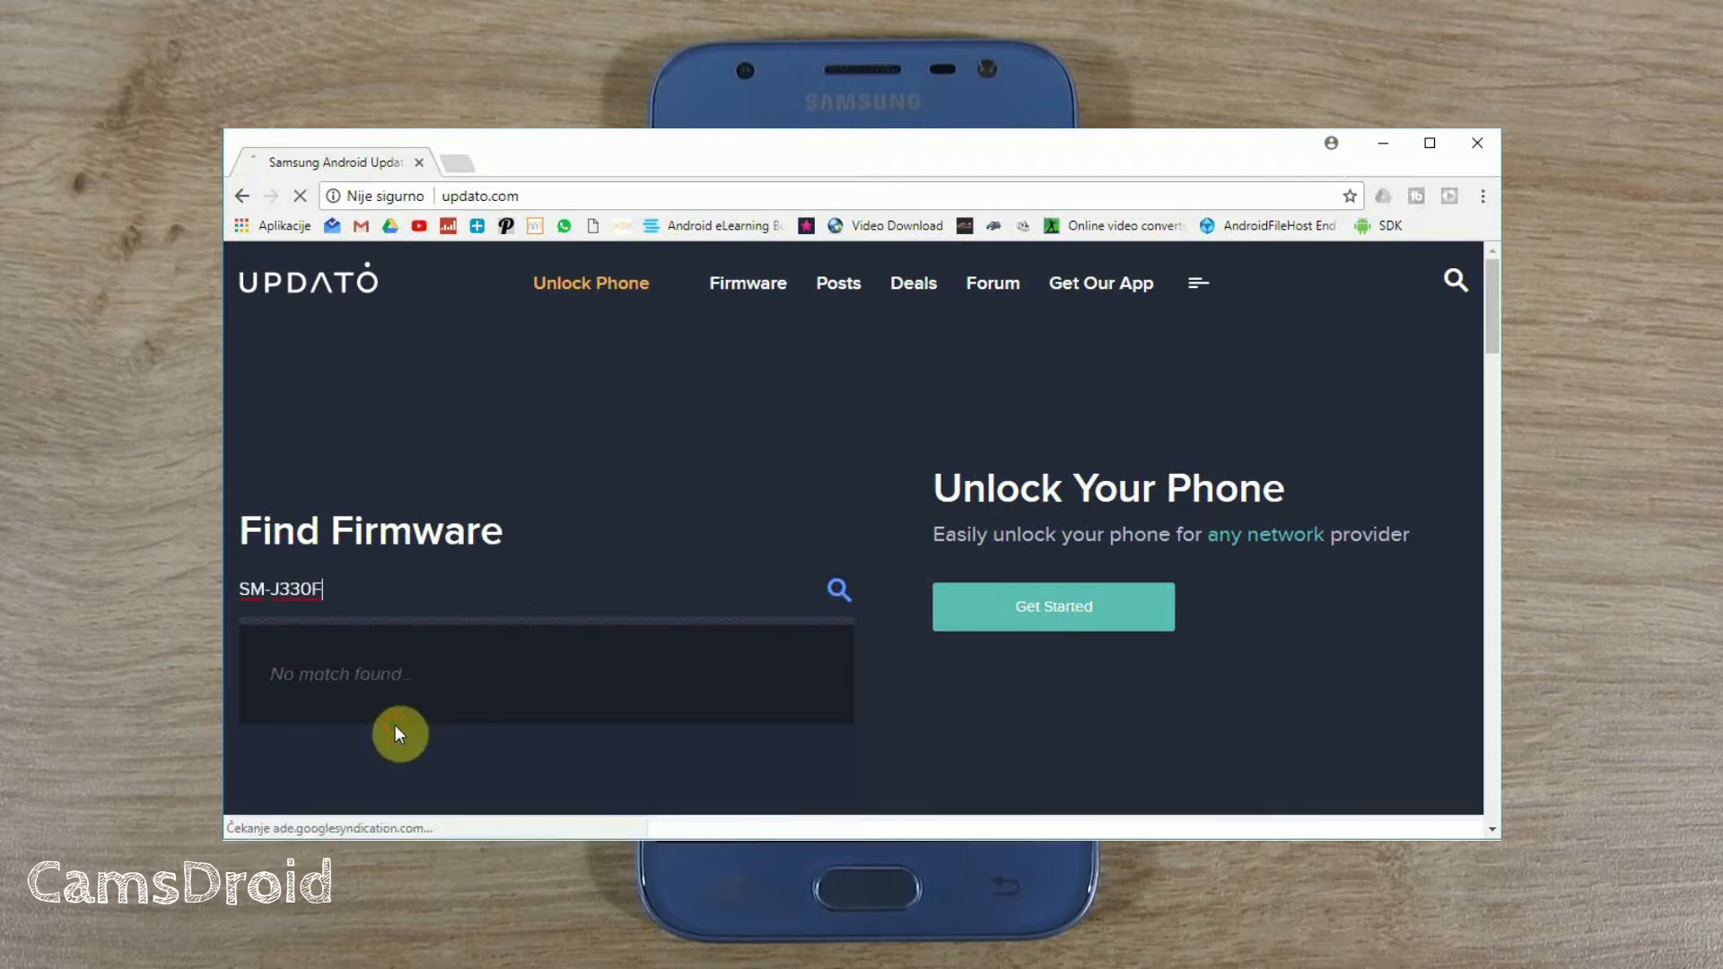
{"action": "left_click", "coordinate": [837, 591]}
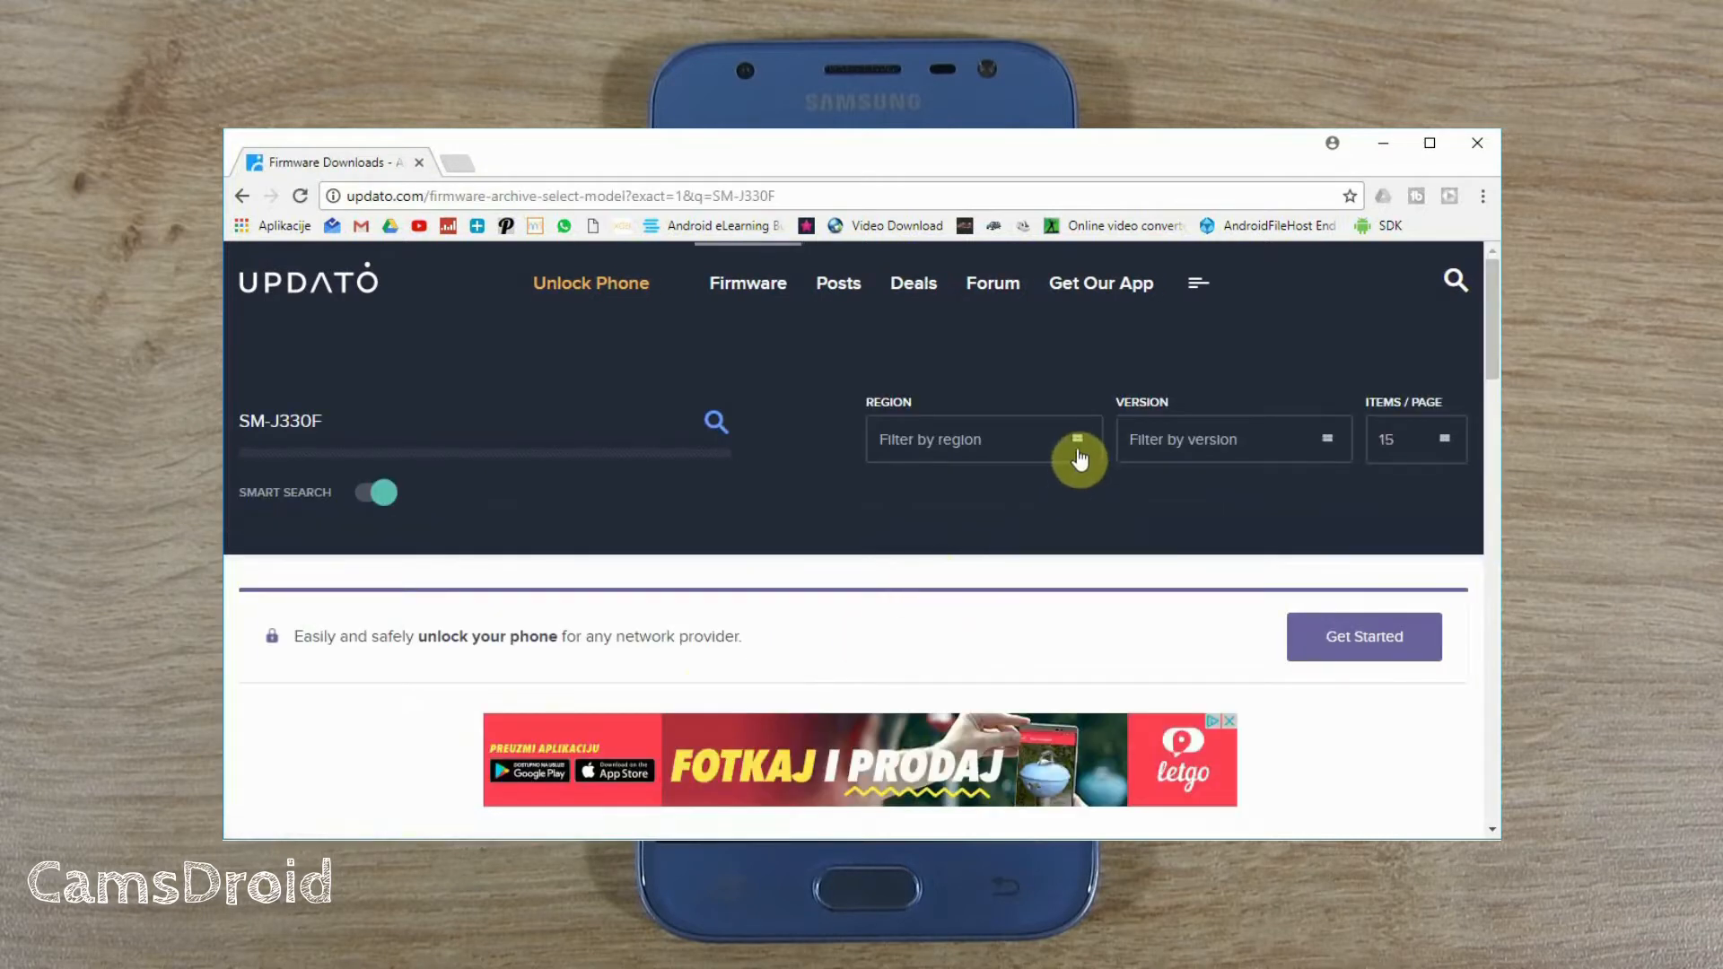
{"action": "left_click", "coordinate": [978, 439]}
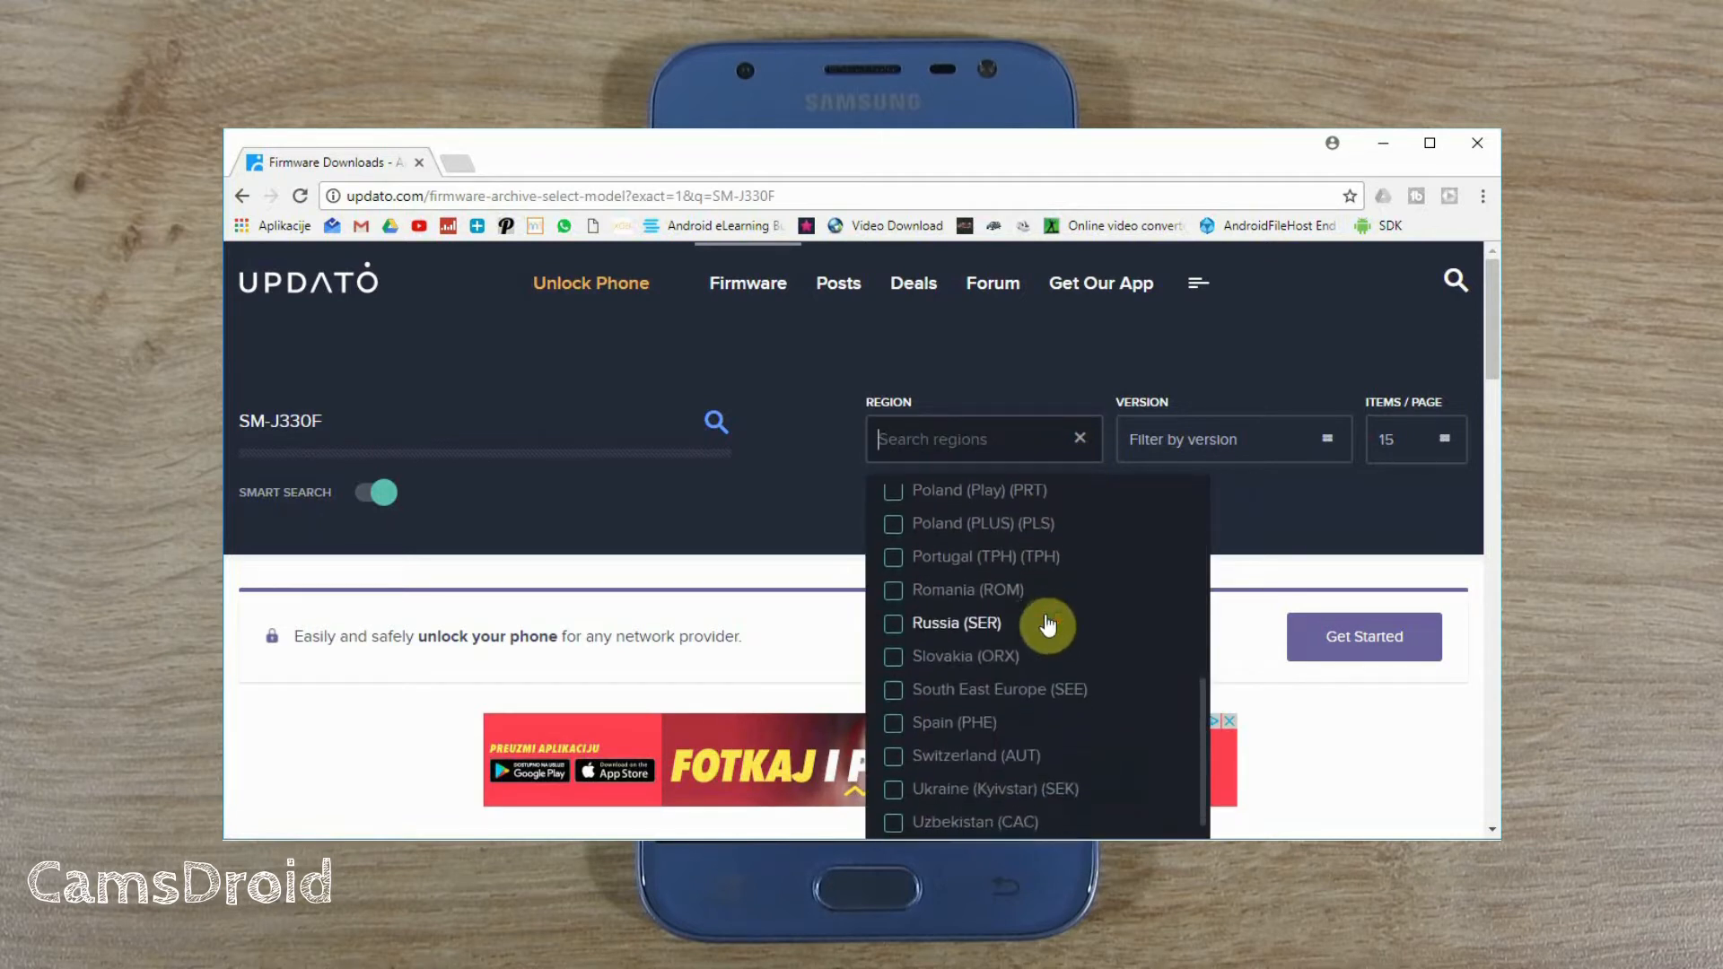
{"action": "left_click", "coordinate": [892, 689]}
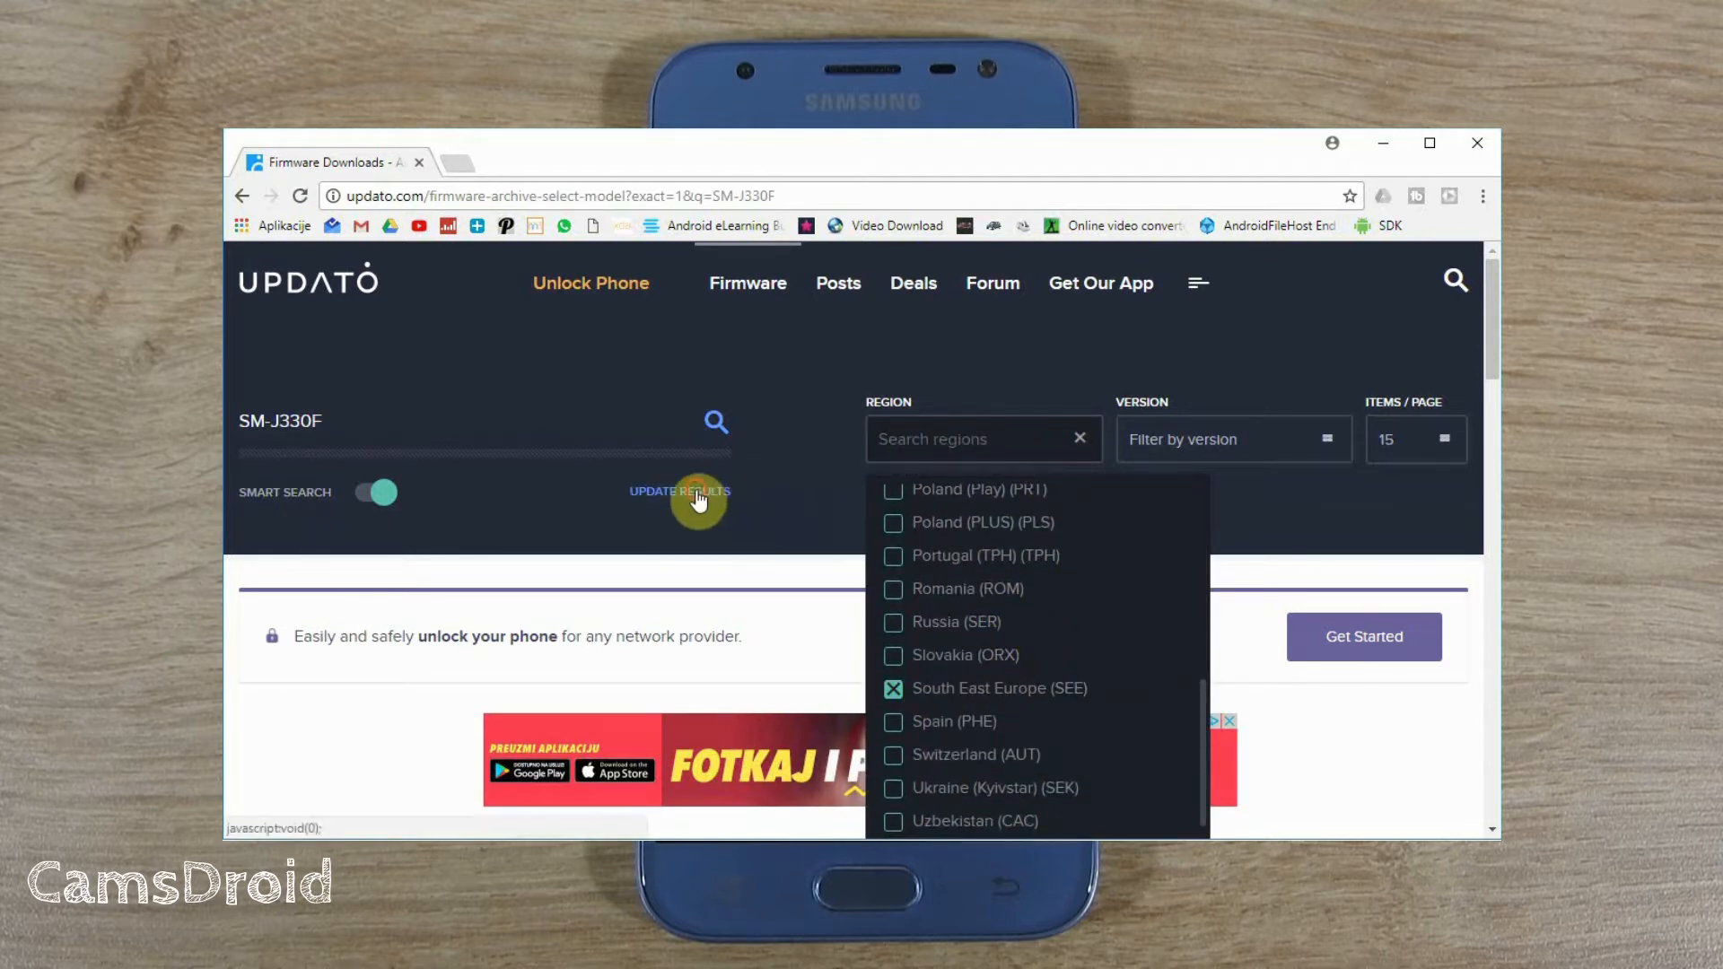
{"action": "left_click", "coordinate": [679, 490]}
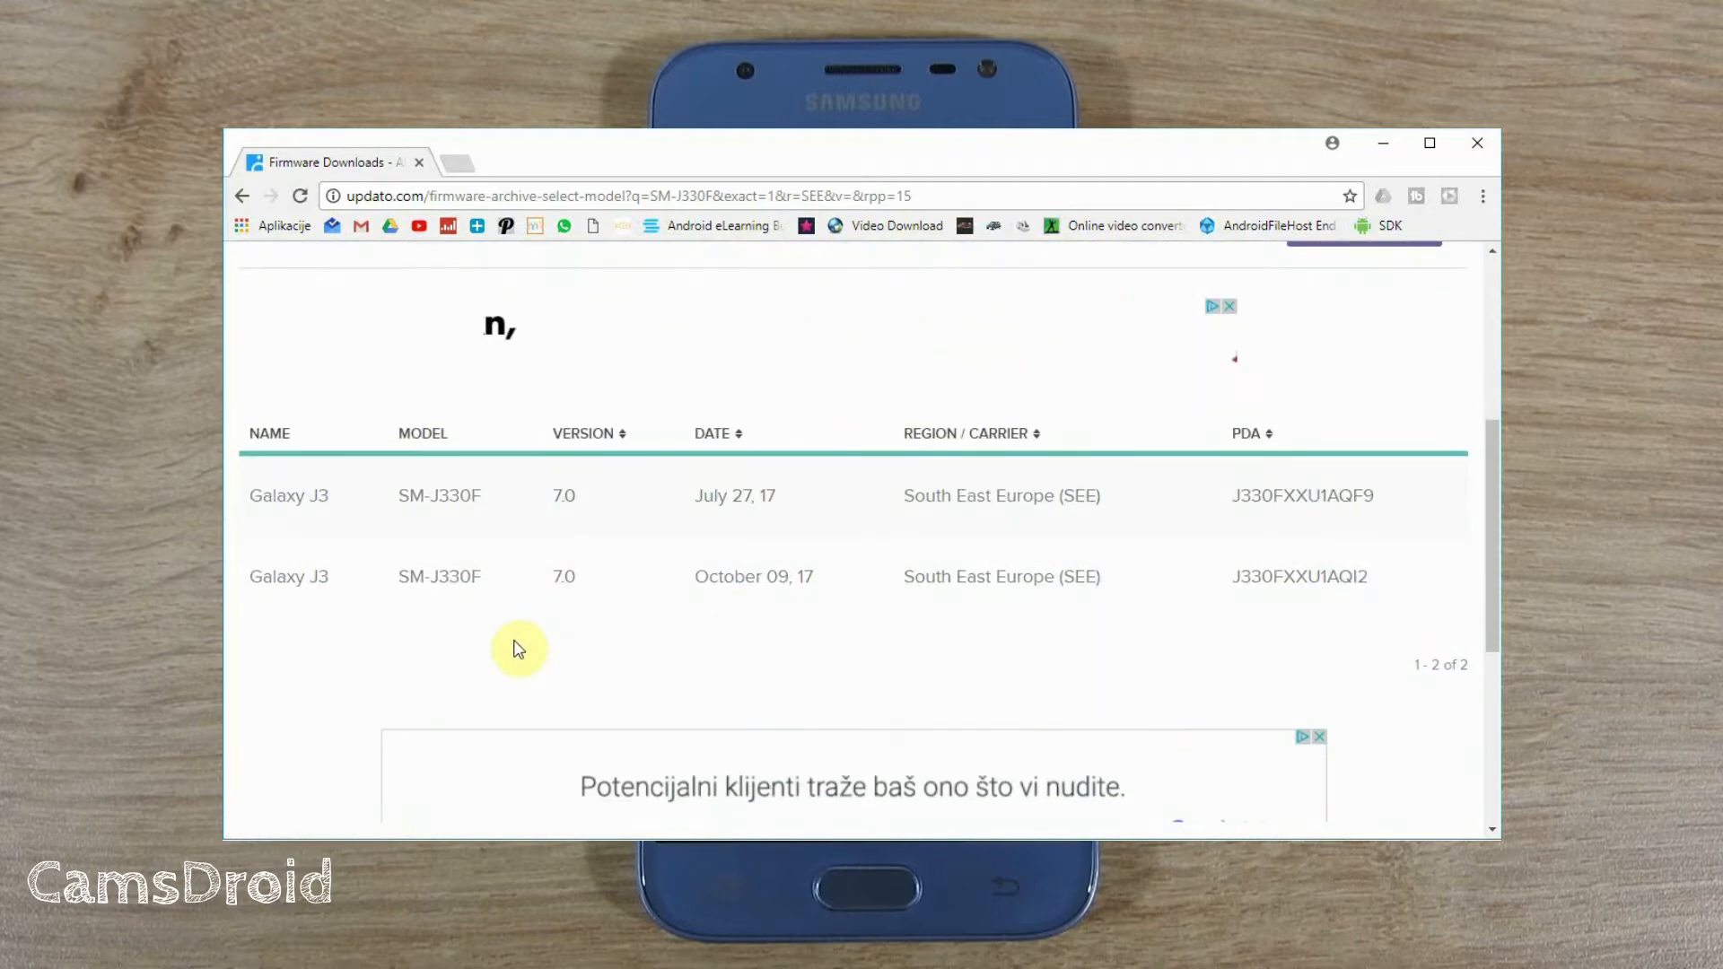
{"action": "left_click", "coordinate": [754, 576]}
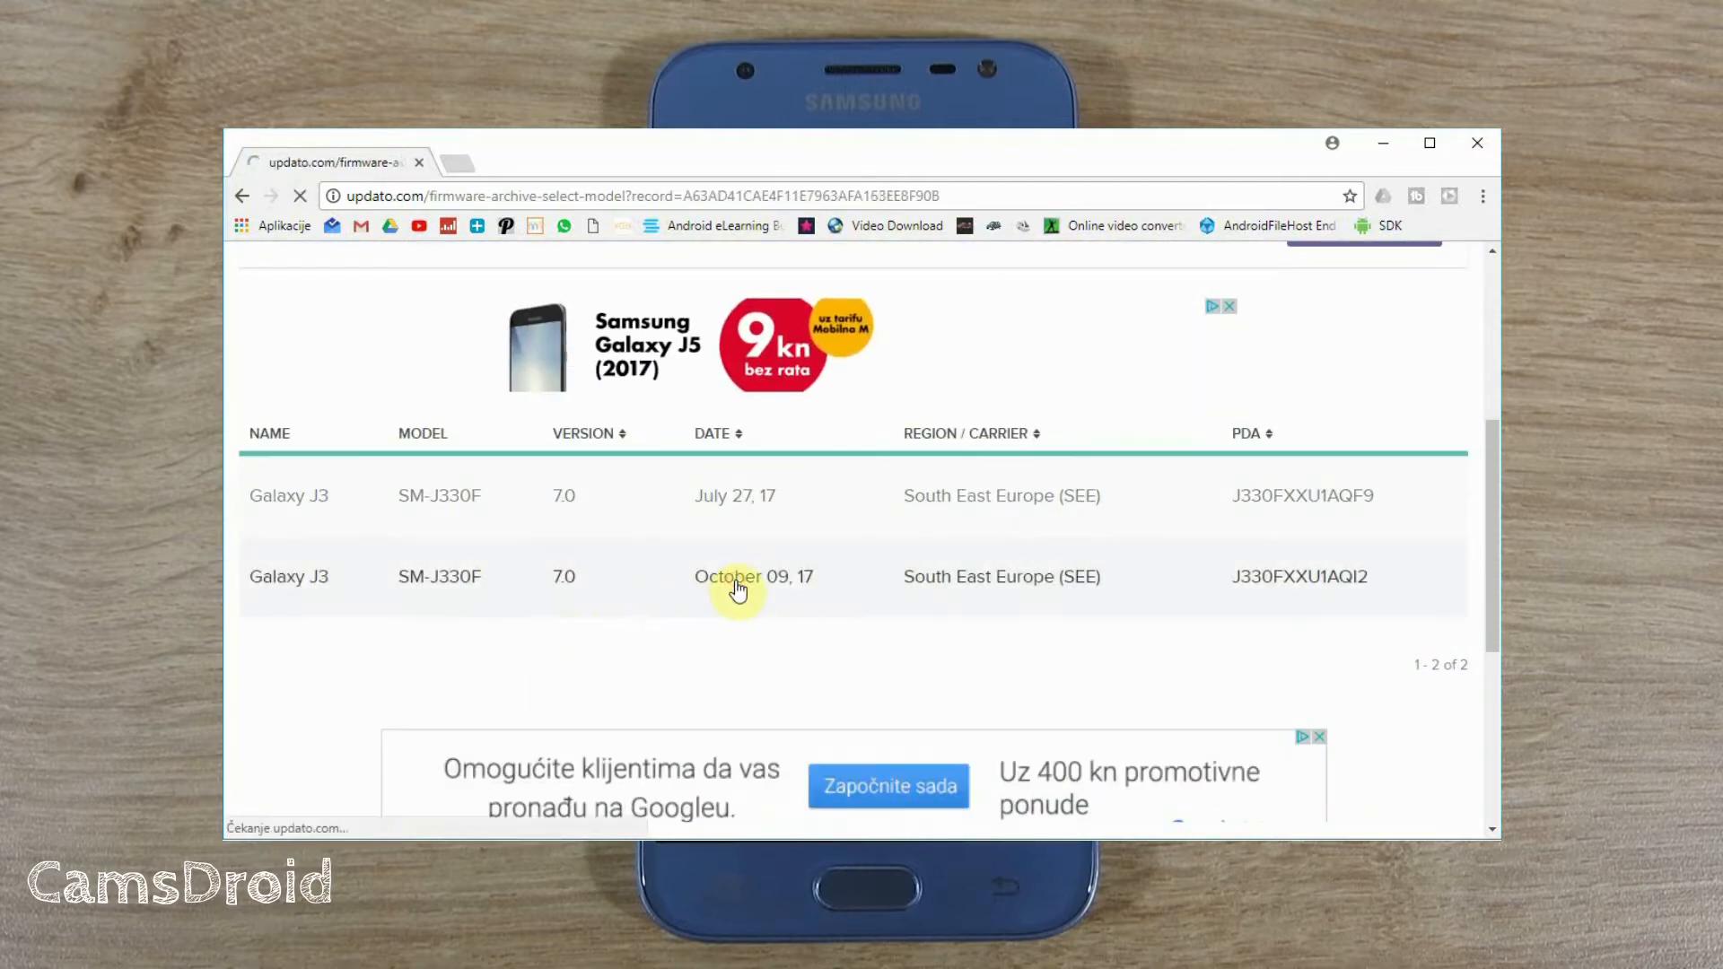
{"action": "left_click", "coordinate": [753, 576]}
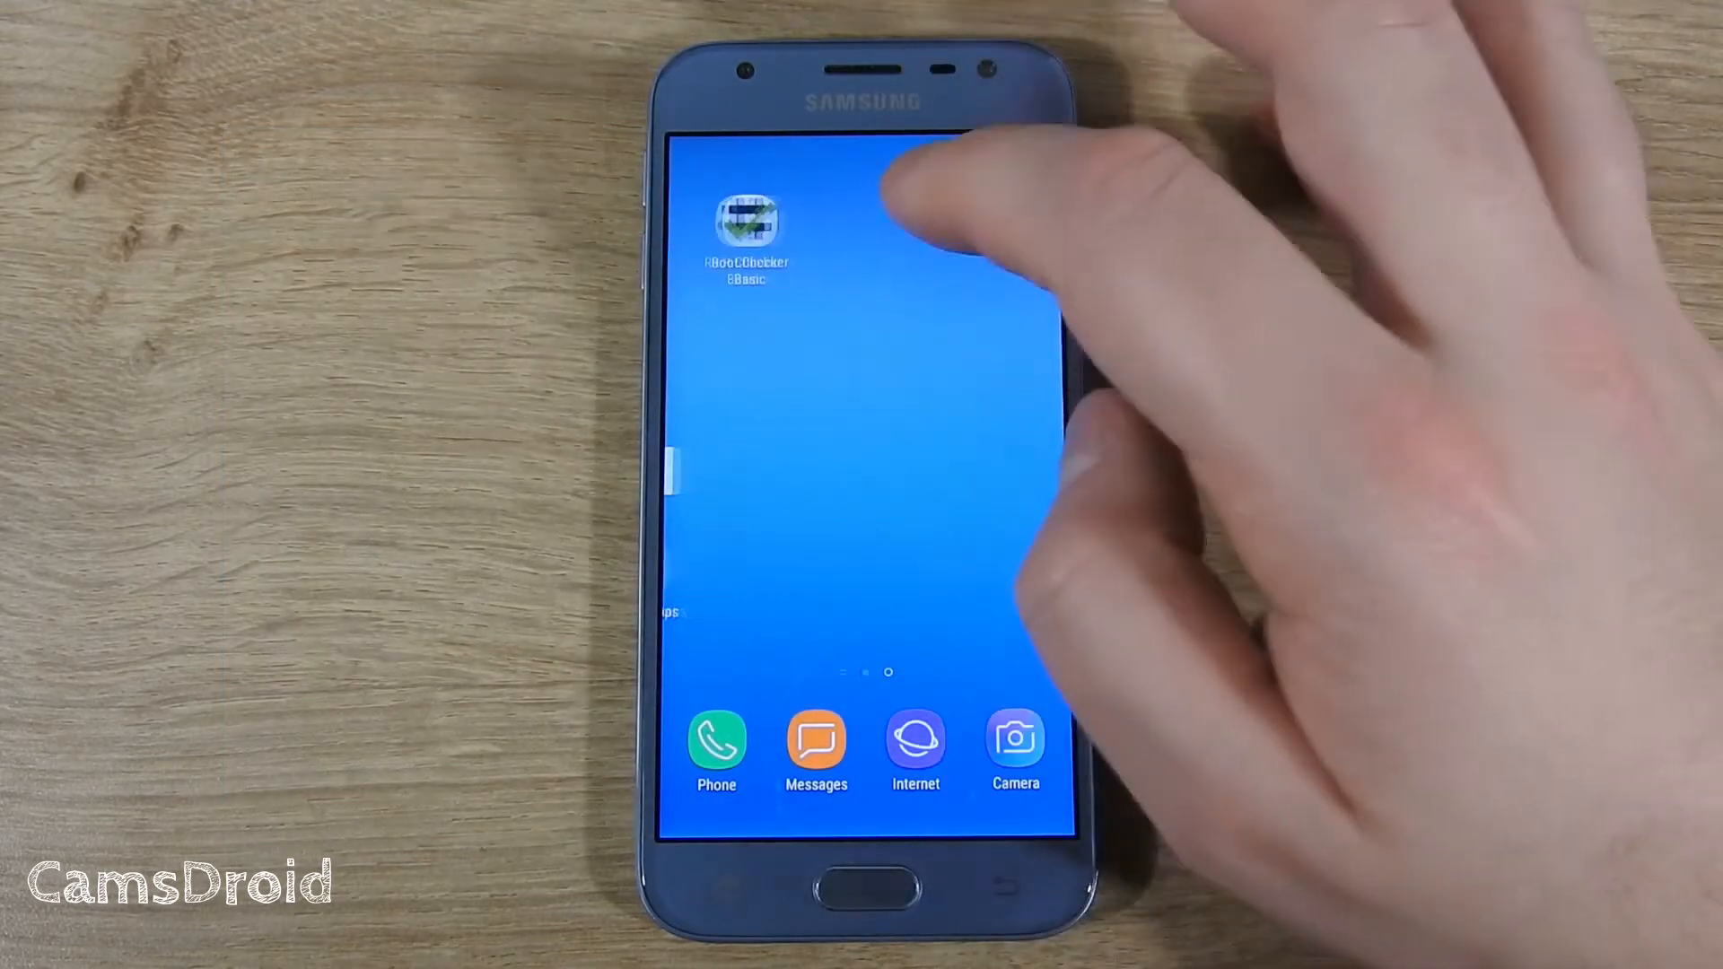
Step: Verify root access with Root Checker Basic, then return to the home screen
{"action": "left_click", "coordinate": [745, 220]}
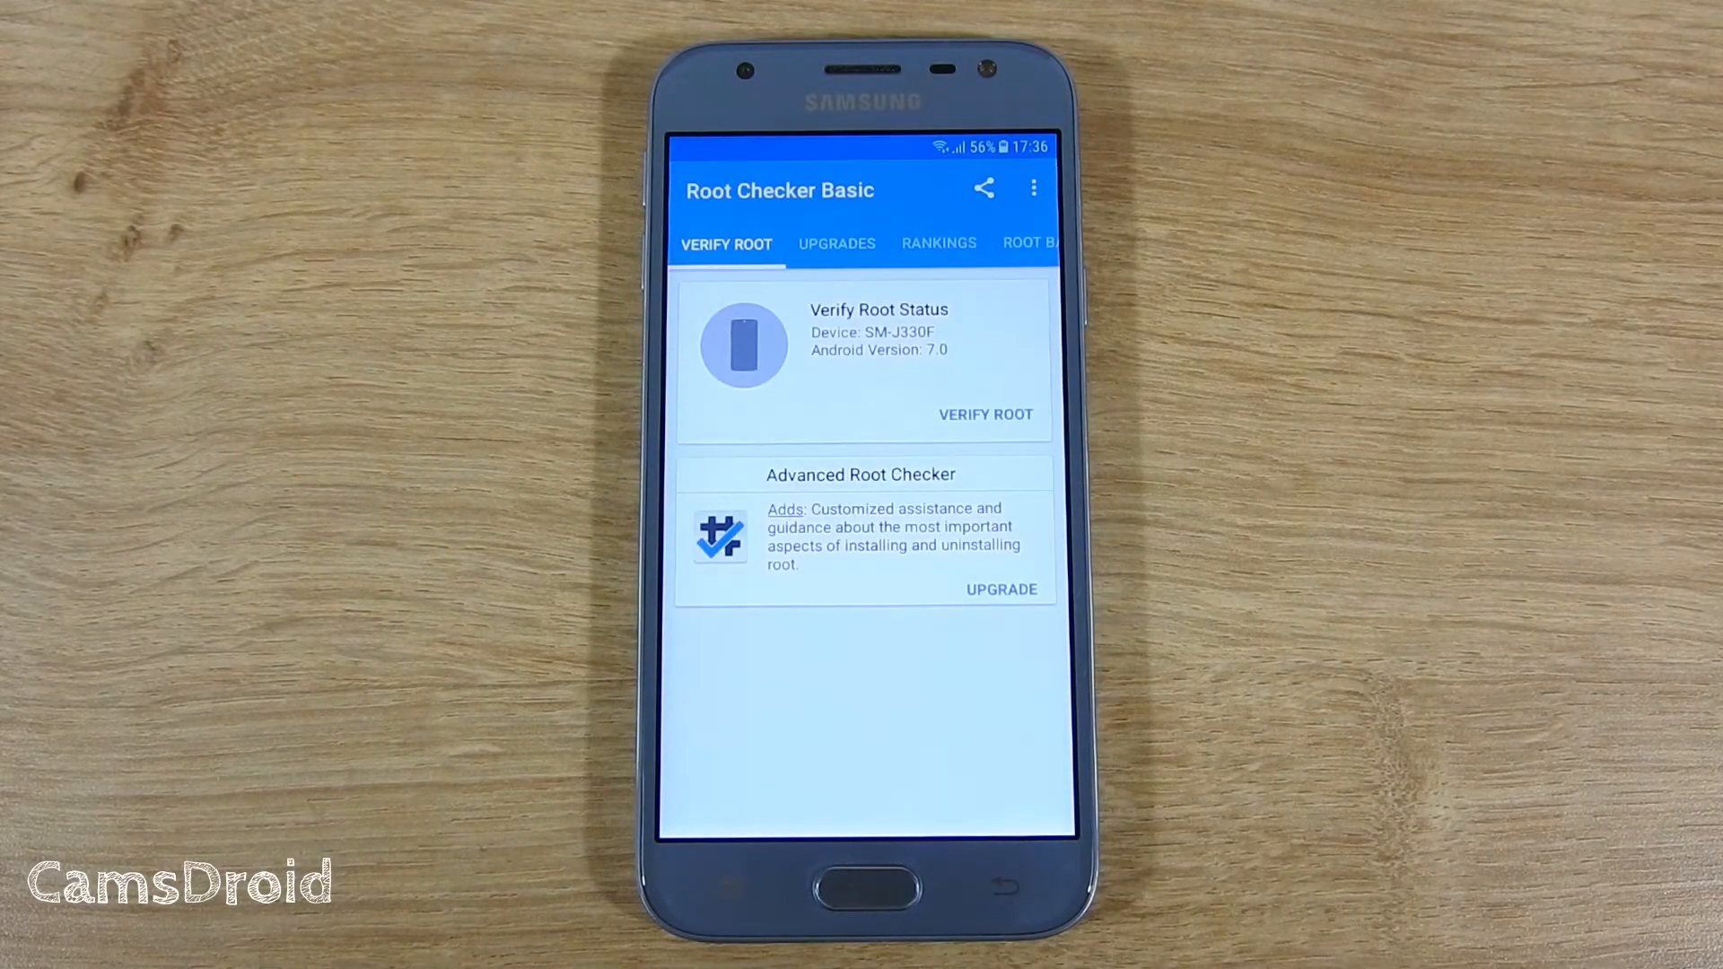
{"action": "left_click", "coordinate": [984, 415]}
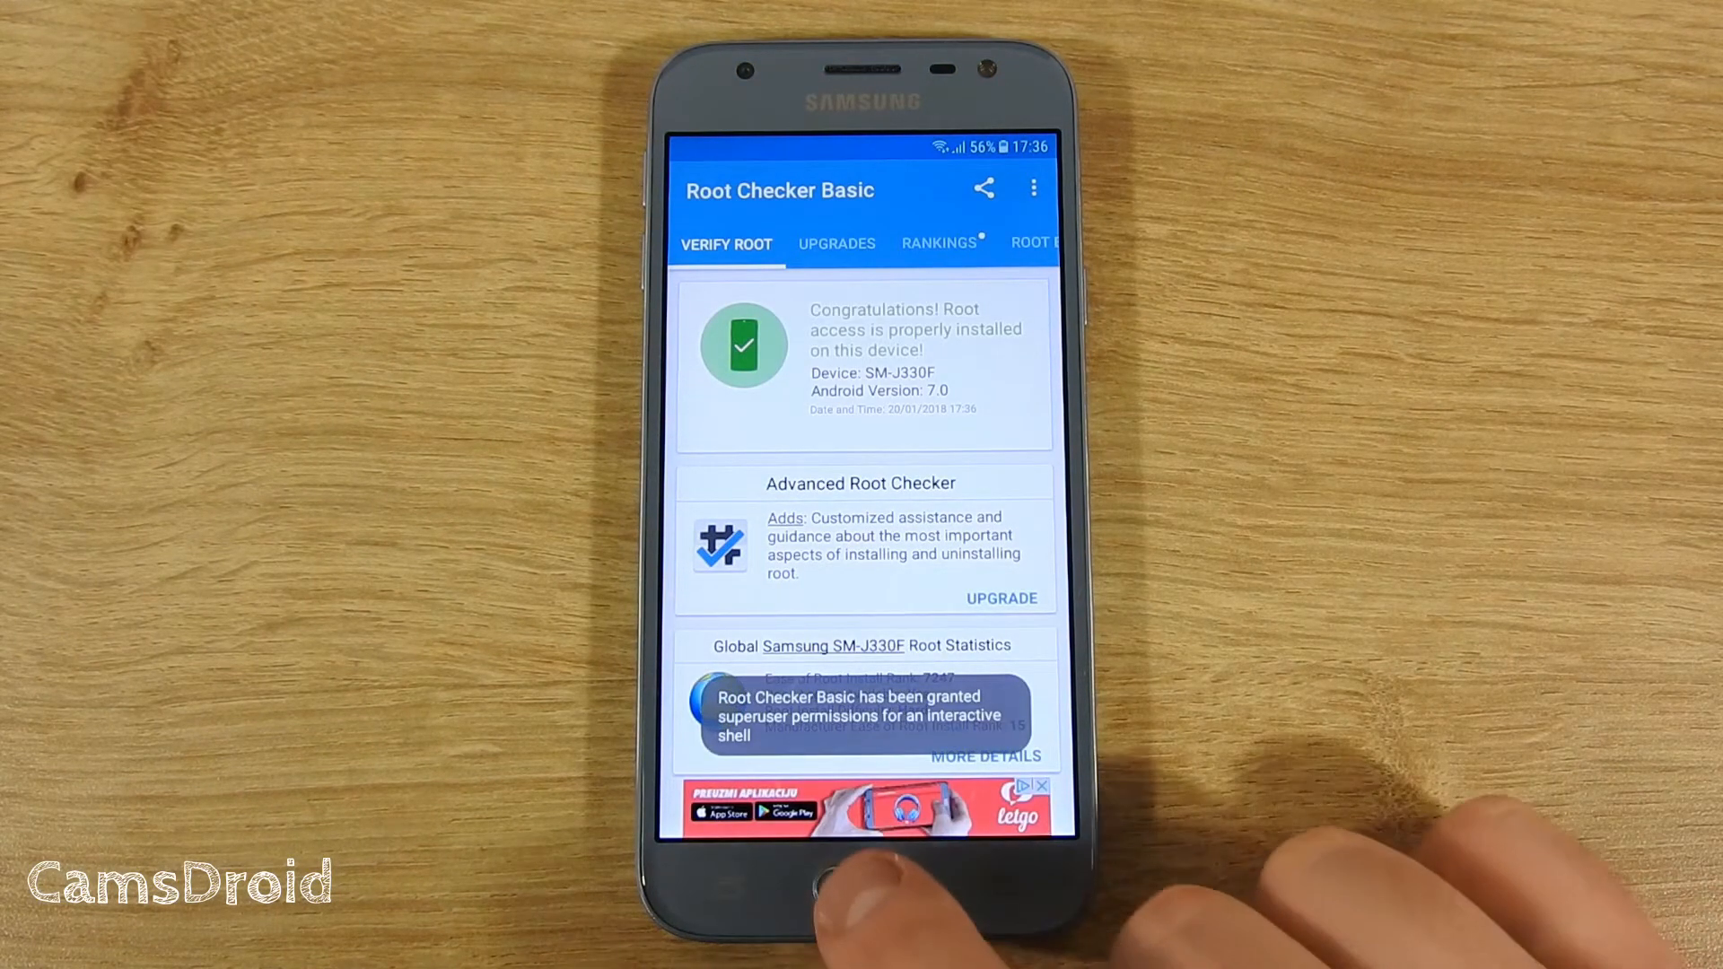
{"action": "left_click", "coordinate": [862, 892]}
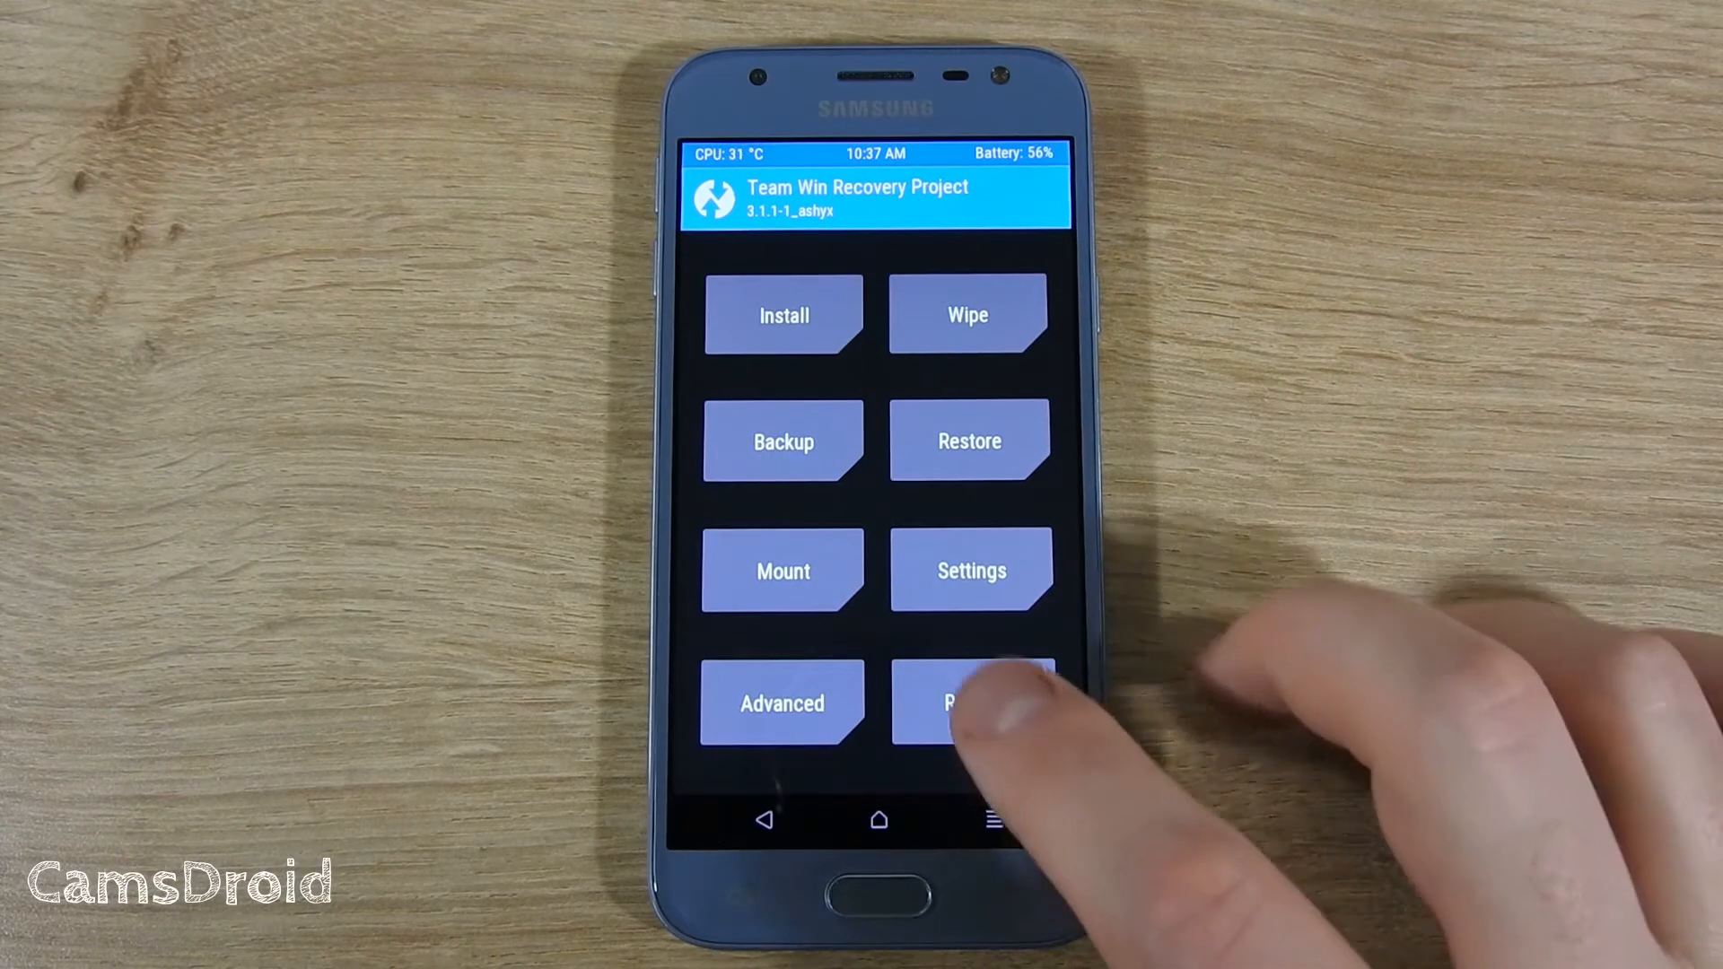
Step: Reboot the phone from TWRP into Download mode
{"action": "left_click", "coordinate": [965, 702]}
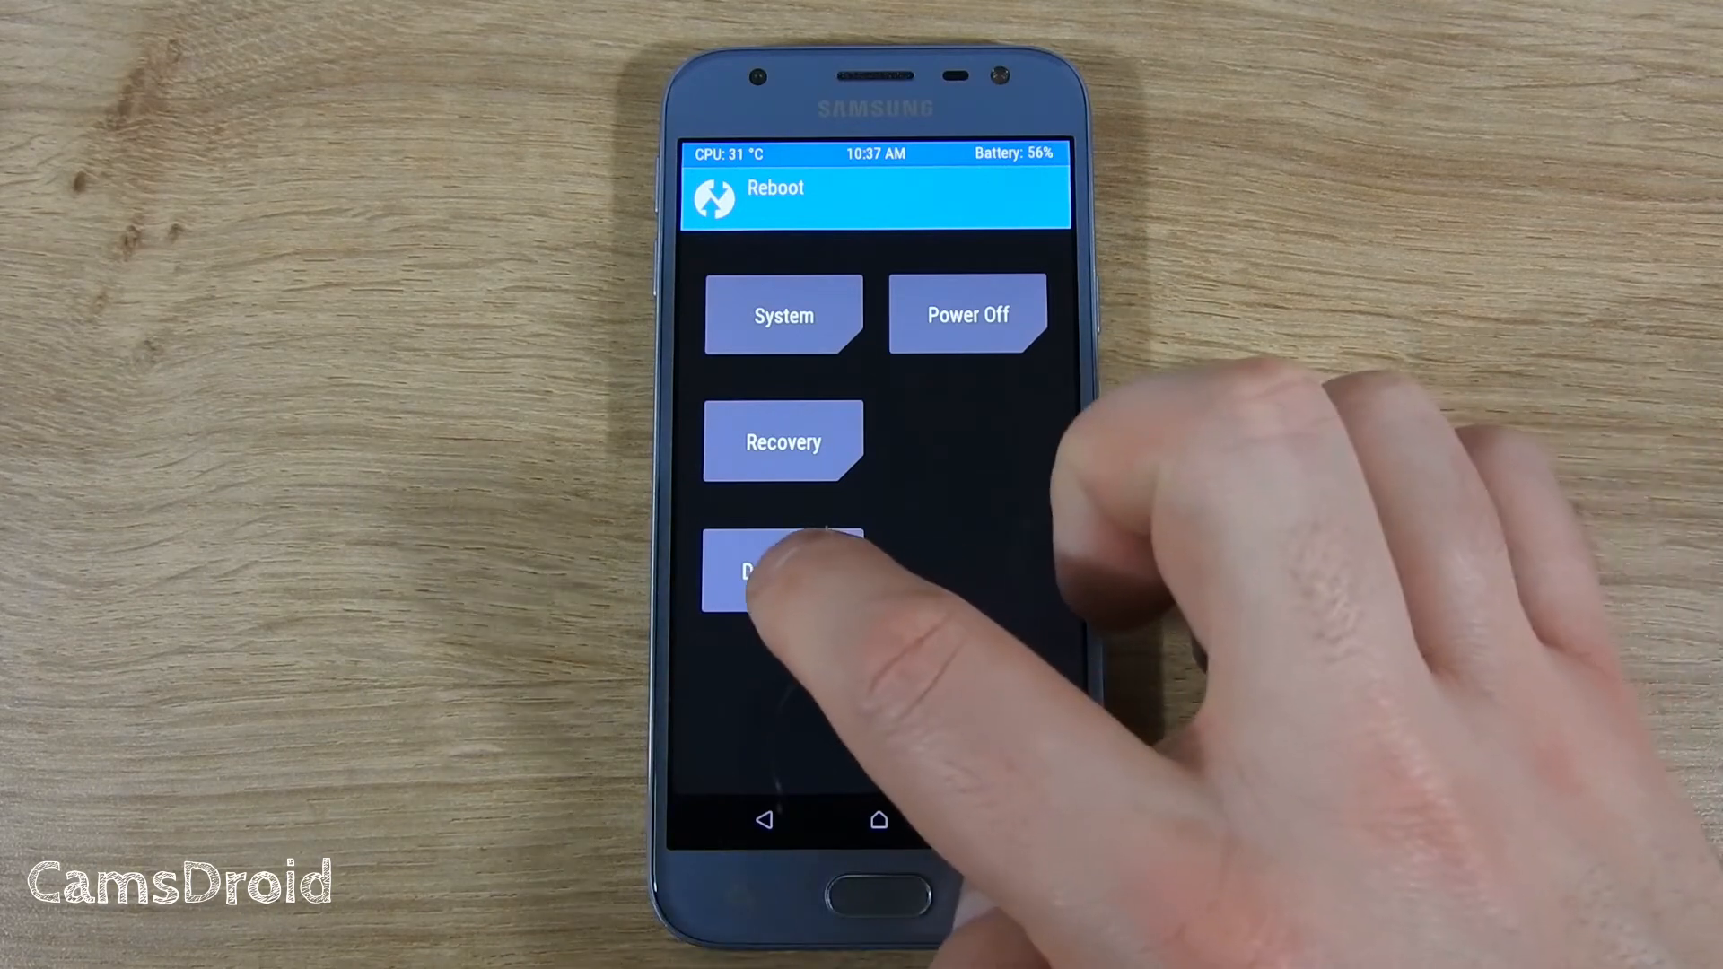
{"action": "left_click", "coordinate": [782, 571]}
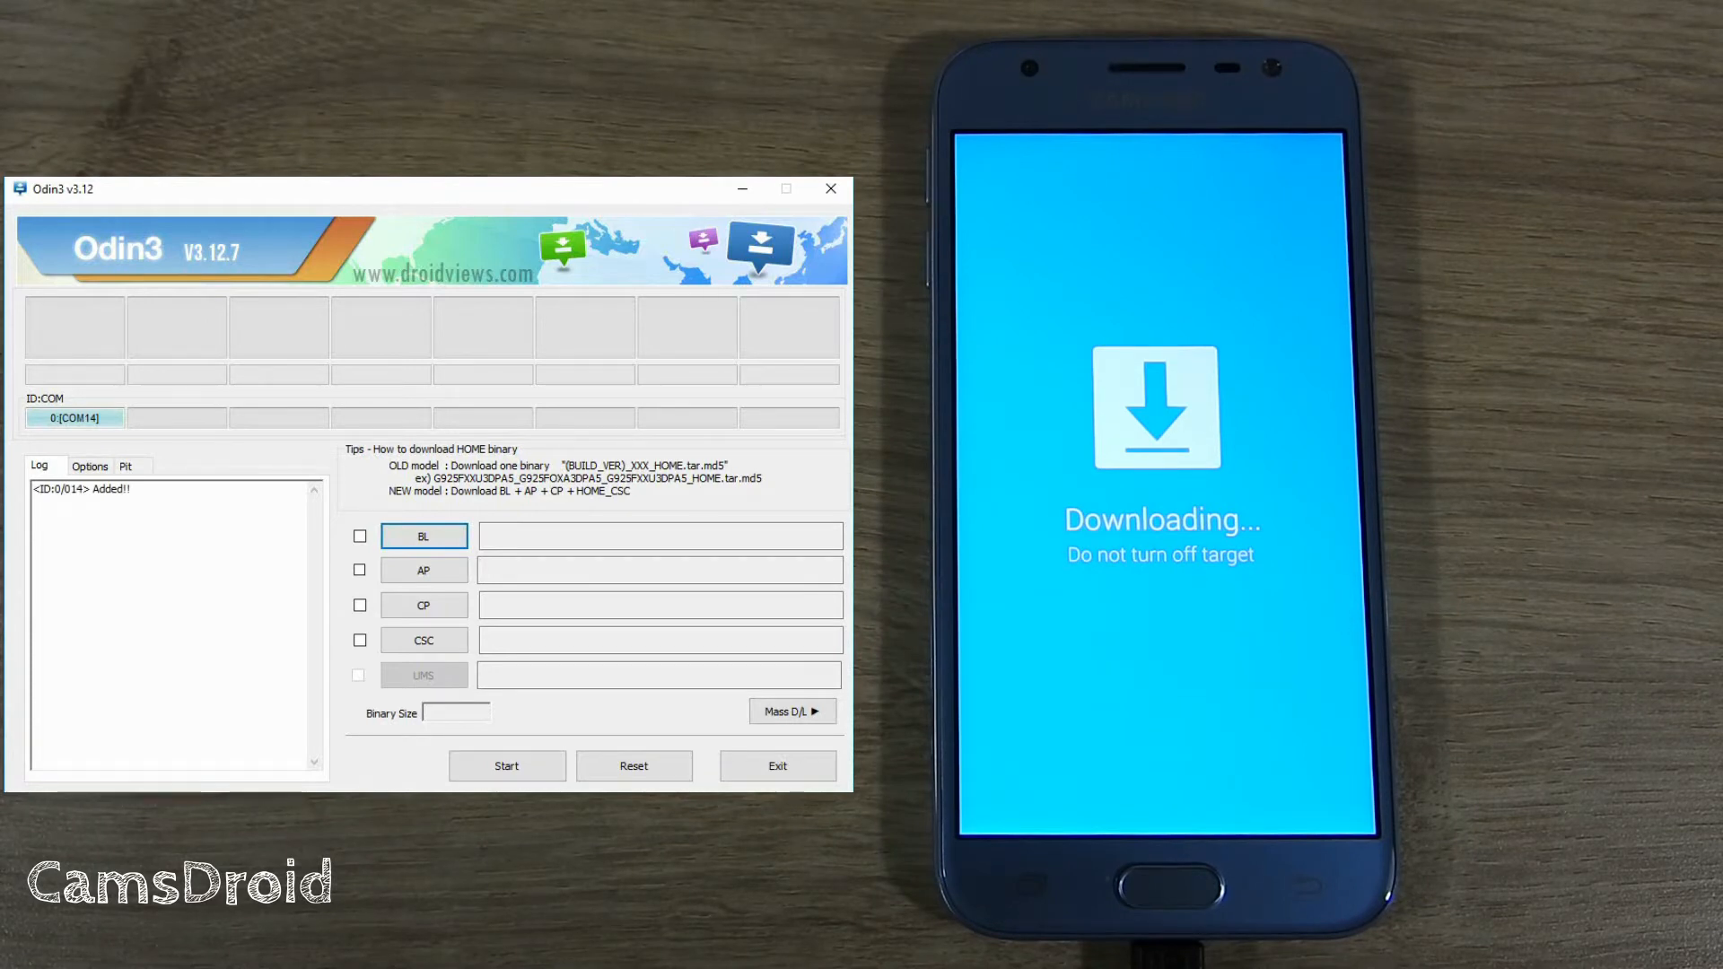
Step: Load the BL_J330FXXU1AQI2 bootloader file from the SM-J330F firmware folder into Odin3's BL slot
{"action": "left_click", "coordinate": [422, 535]}
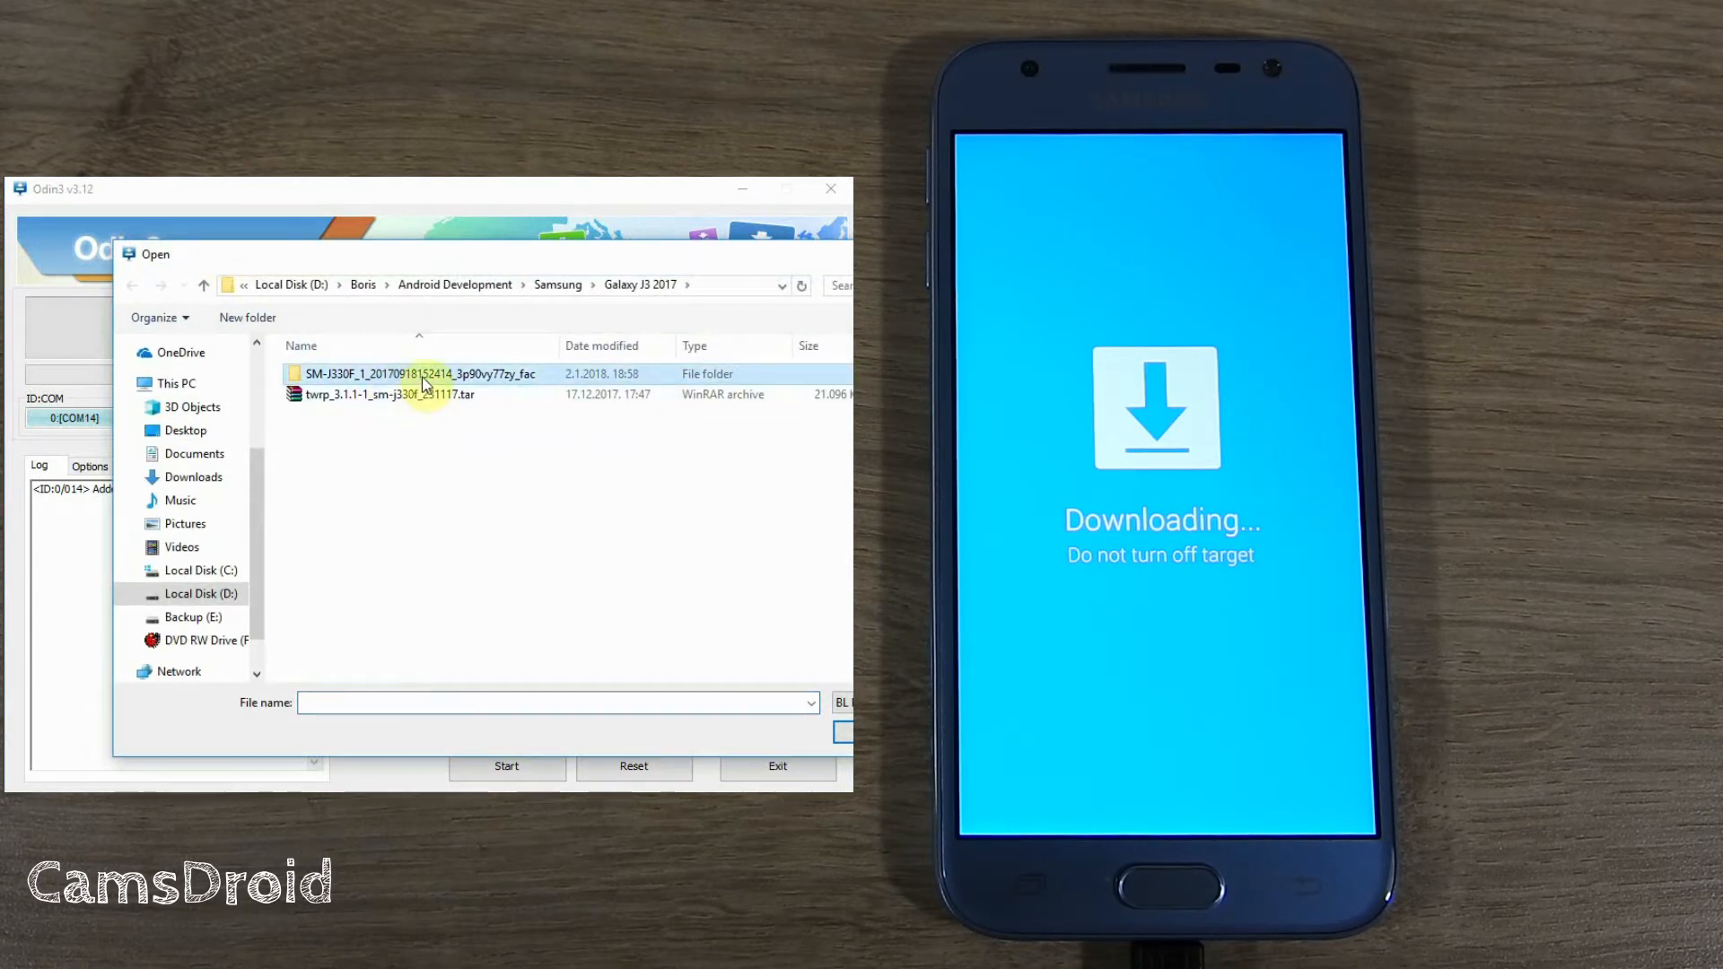
{"action": "double_click", "coordinate": [415, 374]}
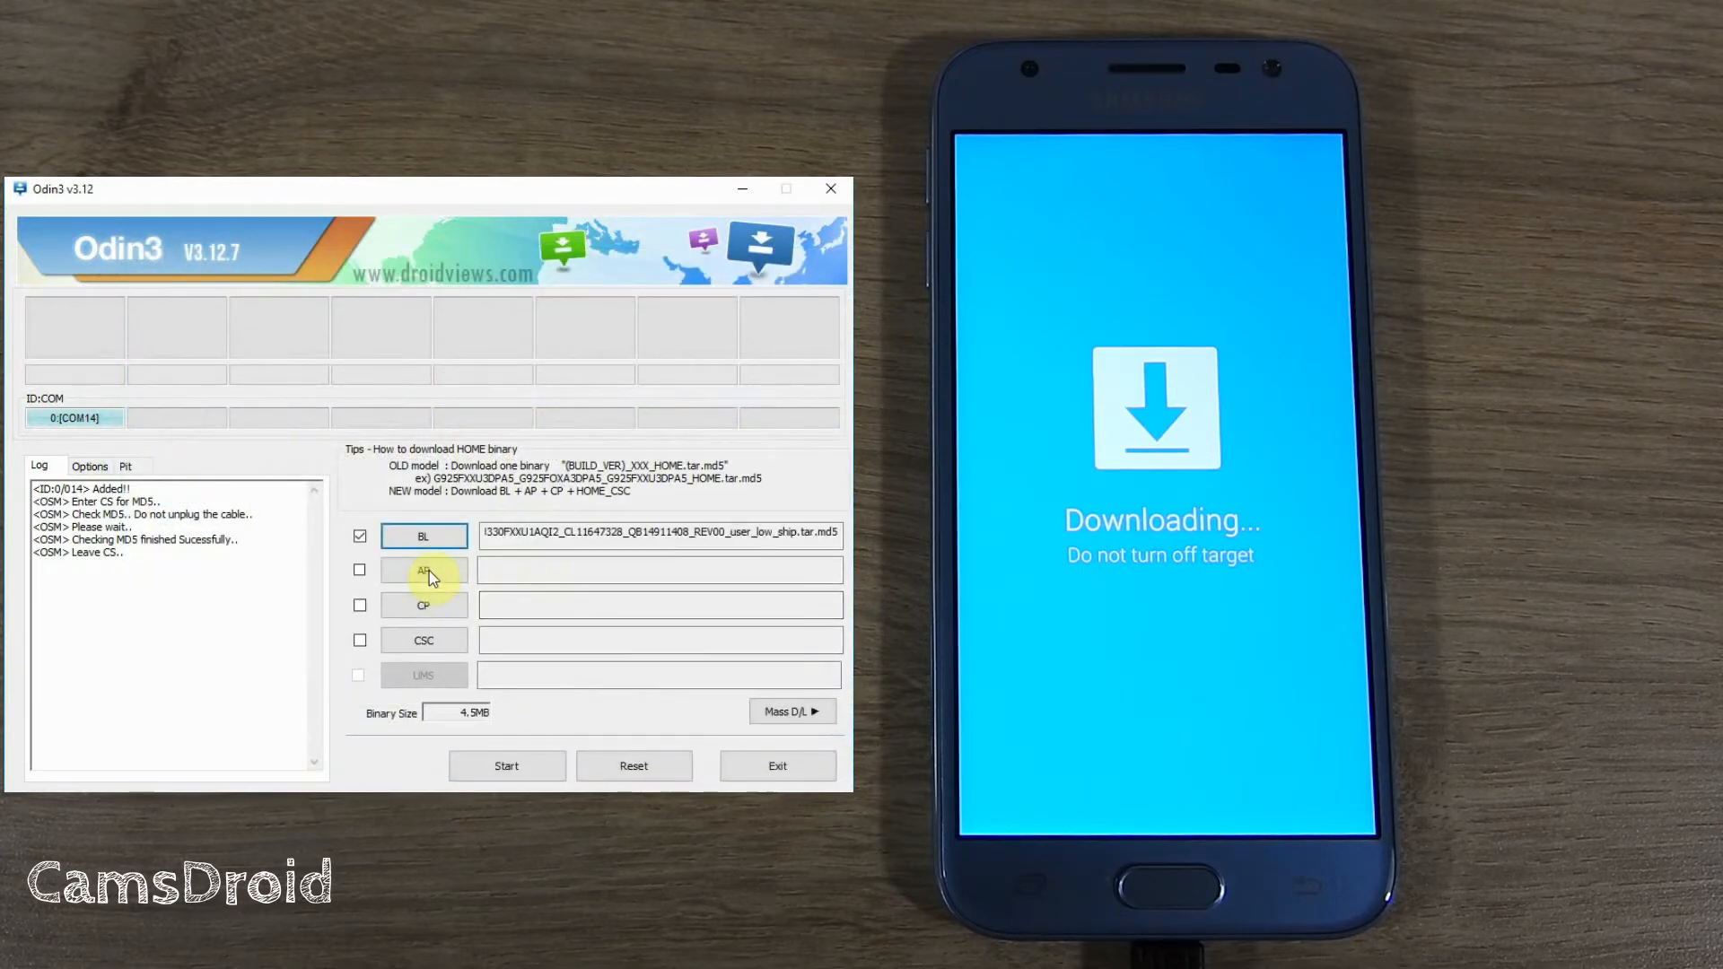
Step: Load the AP, CP and CSC .tar.md5 files into their Odin3 slots
{"action": "left_click", "coordinate": [423, 569]}
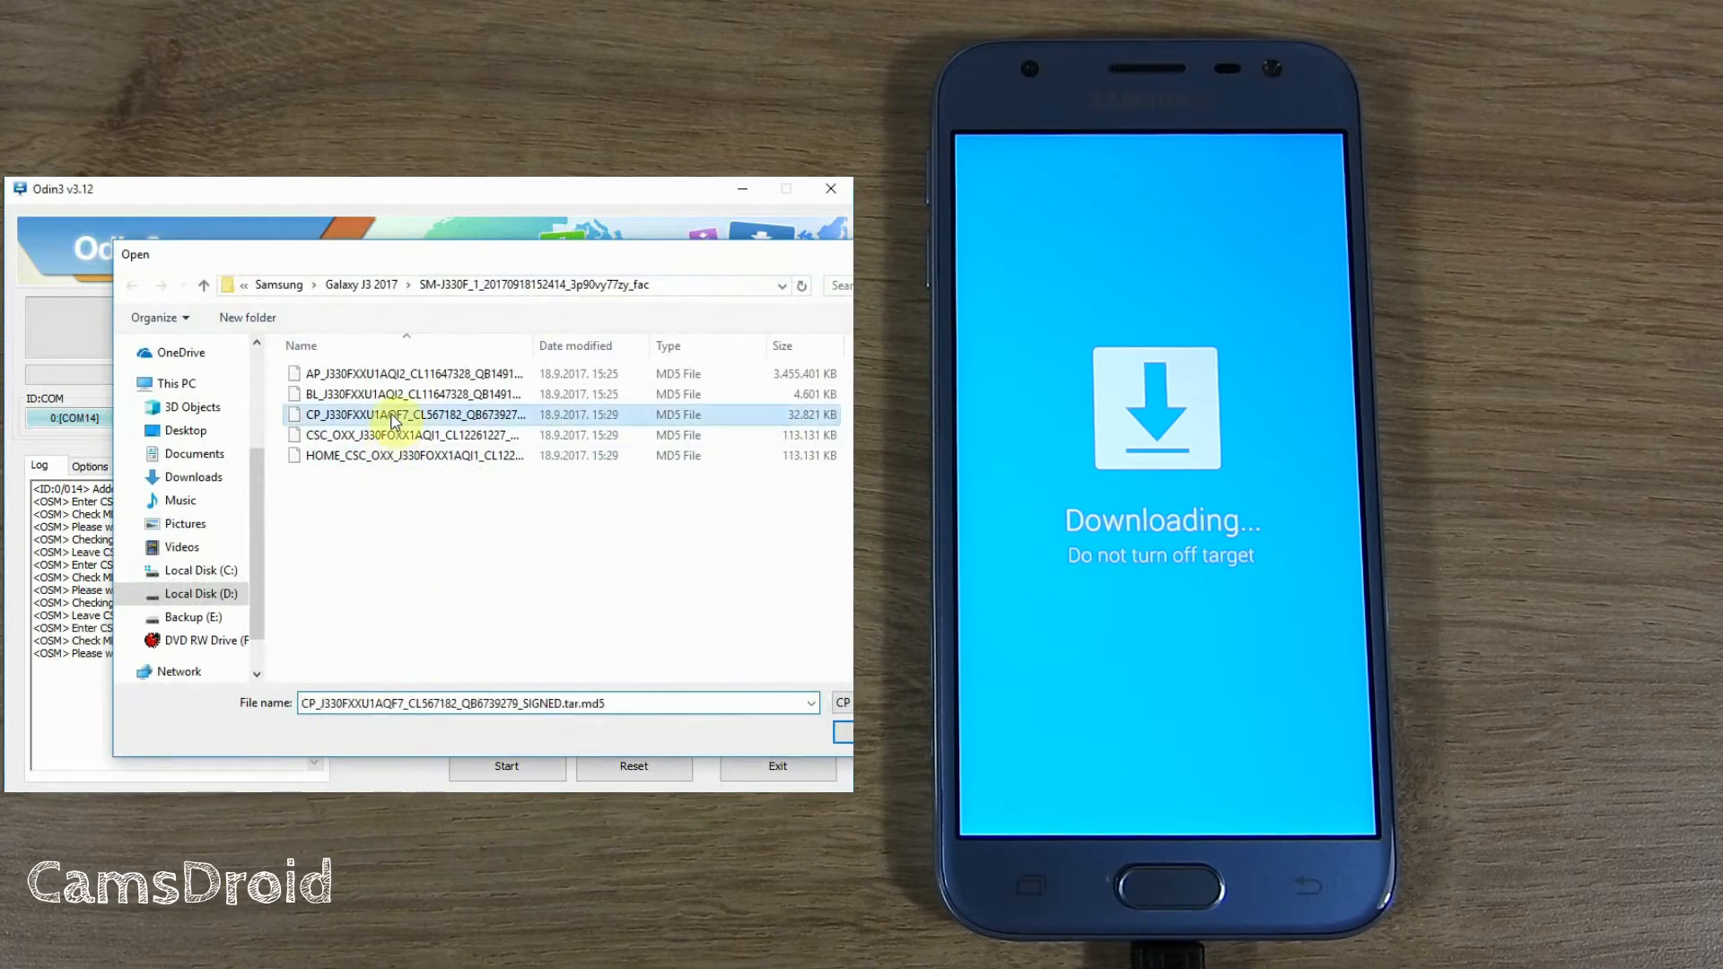
{"action": "left_click", "coordinate": [386, 497]}
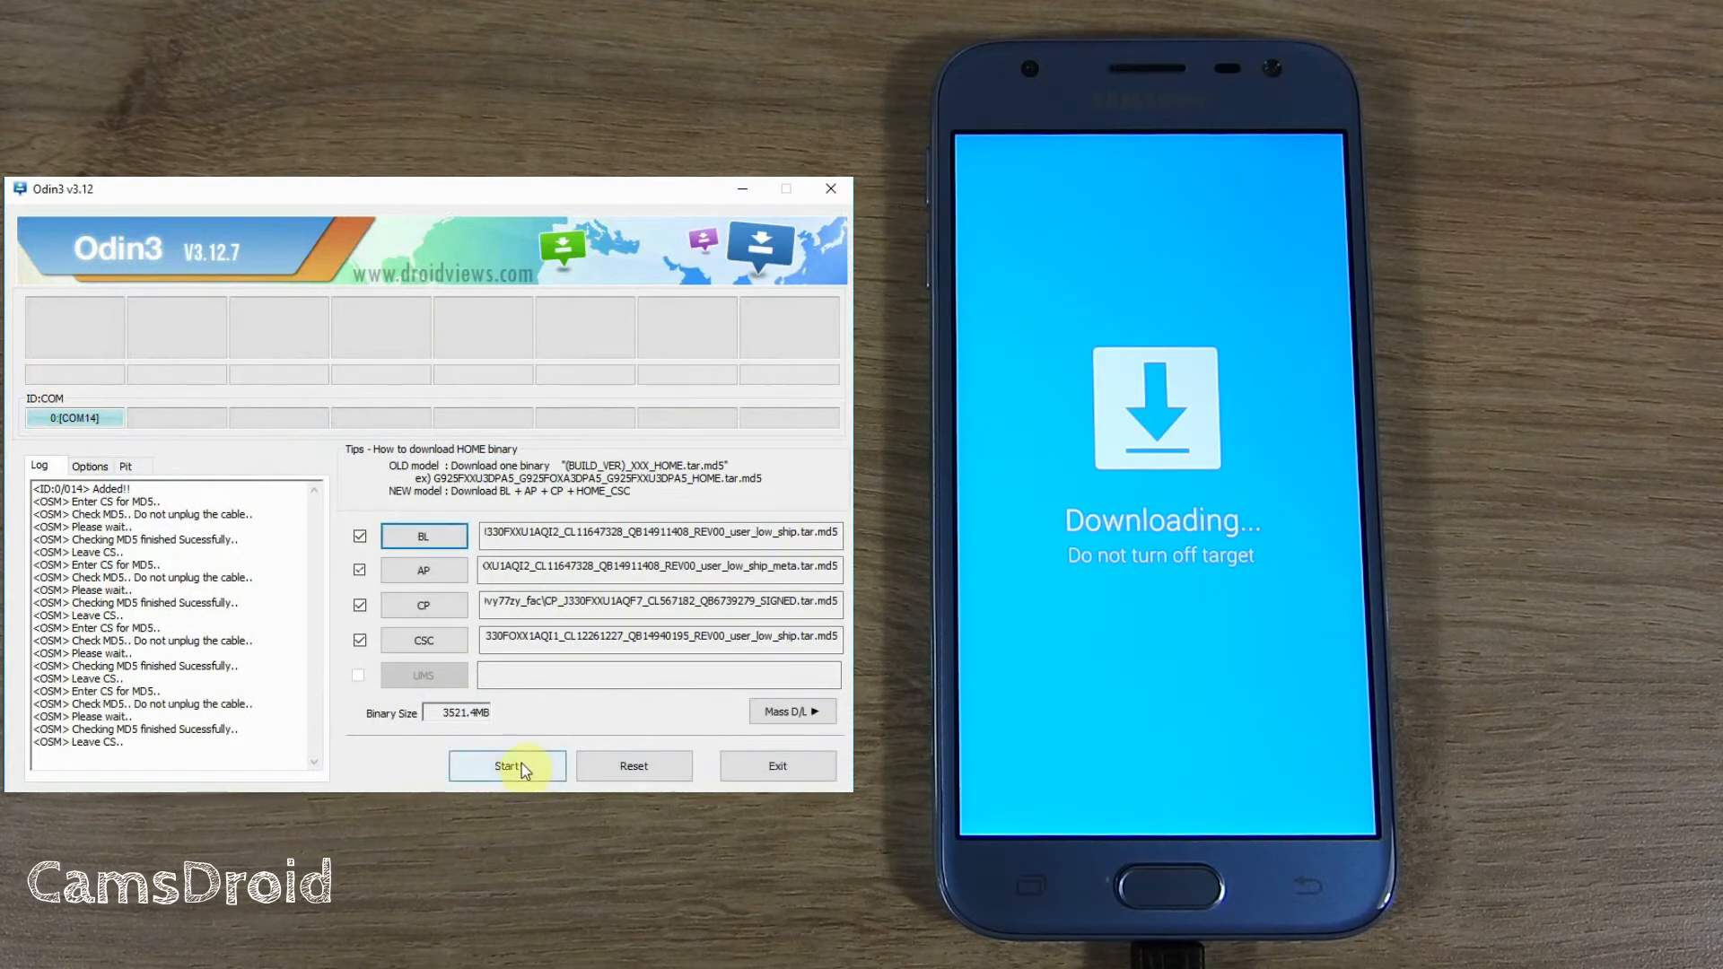
Step: Start the Odin3 flash and wait for the phone to reboot to the Welcome screen
{"action": "left_click", "coordinate": [506, 766]}
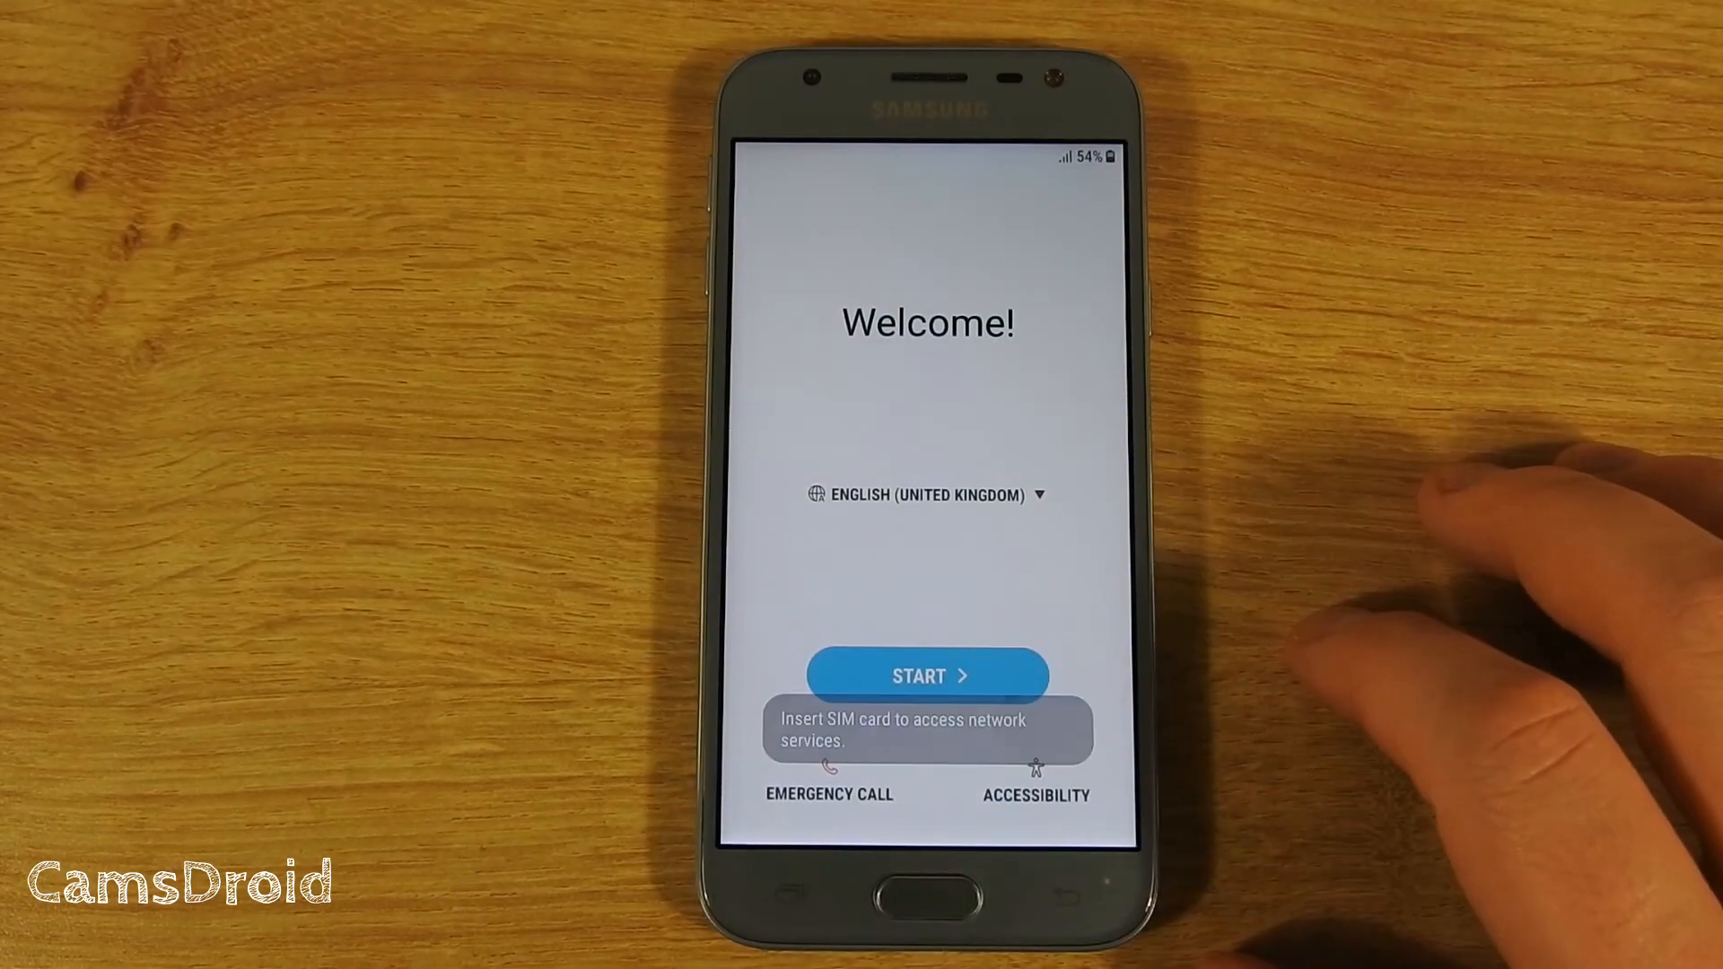
Step: Finish Android setup, skipping Wi-Fi, Google sign-in and screen lock
{"action": "left_click", "coordinate": [926, 675]}
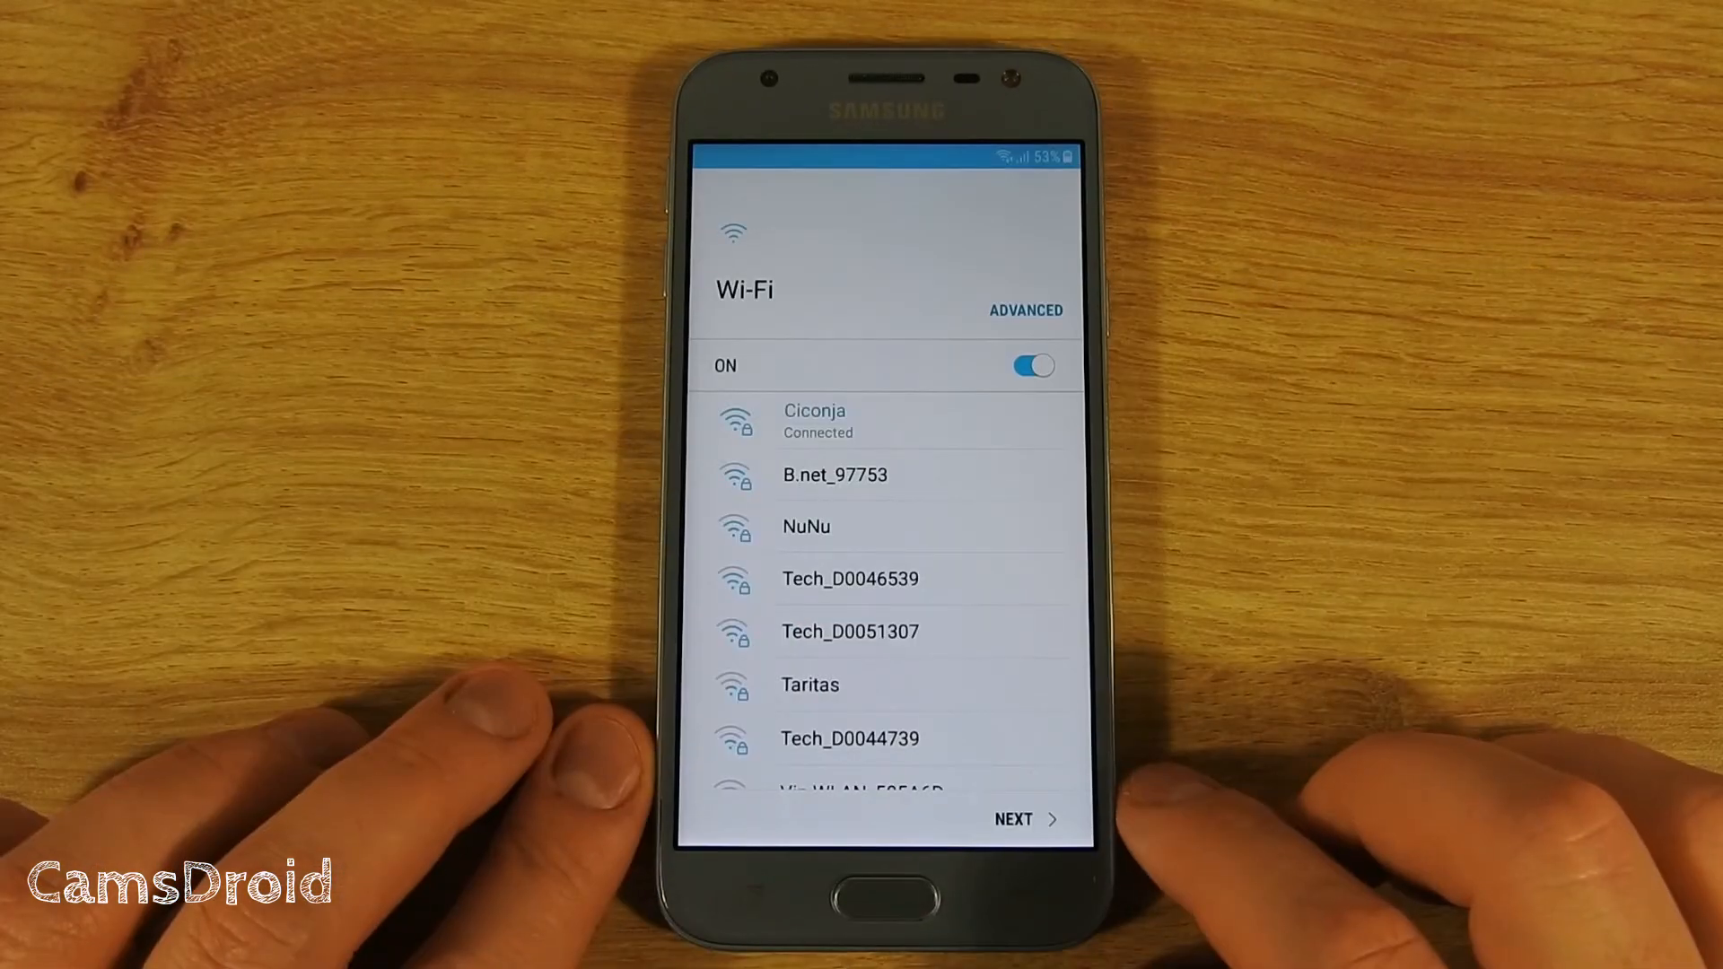
{"action": "left_click", "coordinate": [1012, 818]}
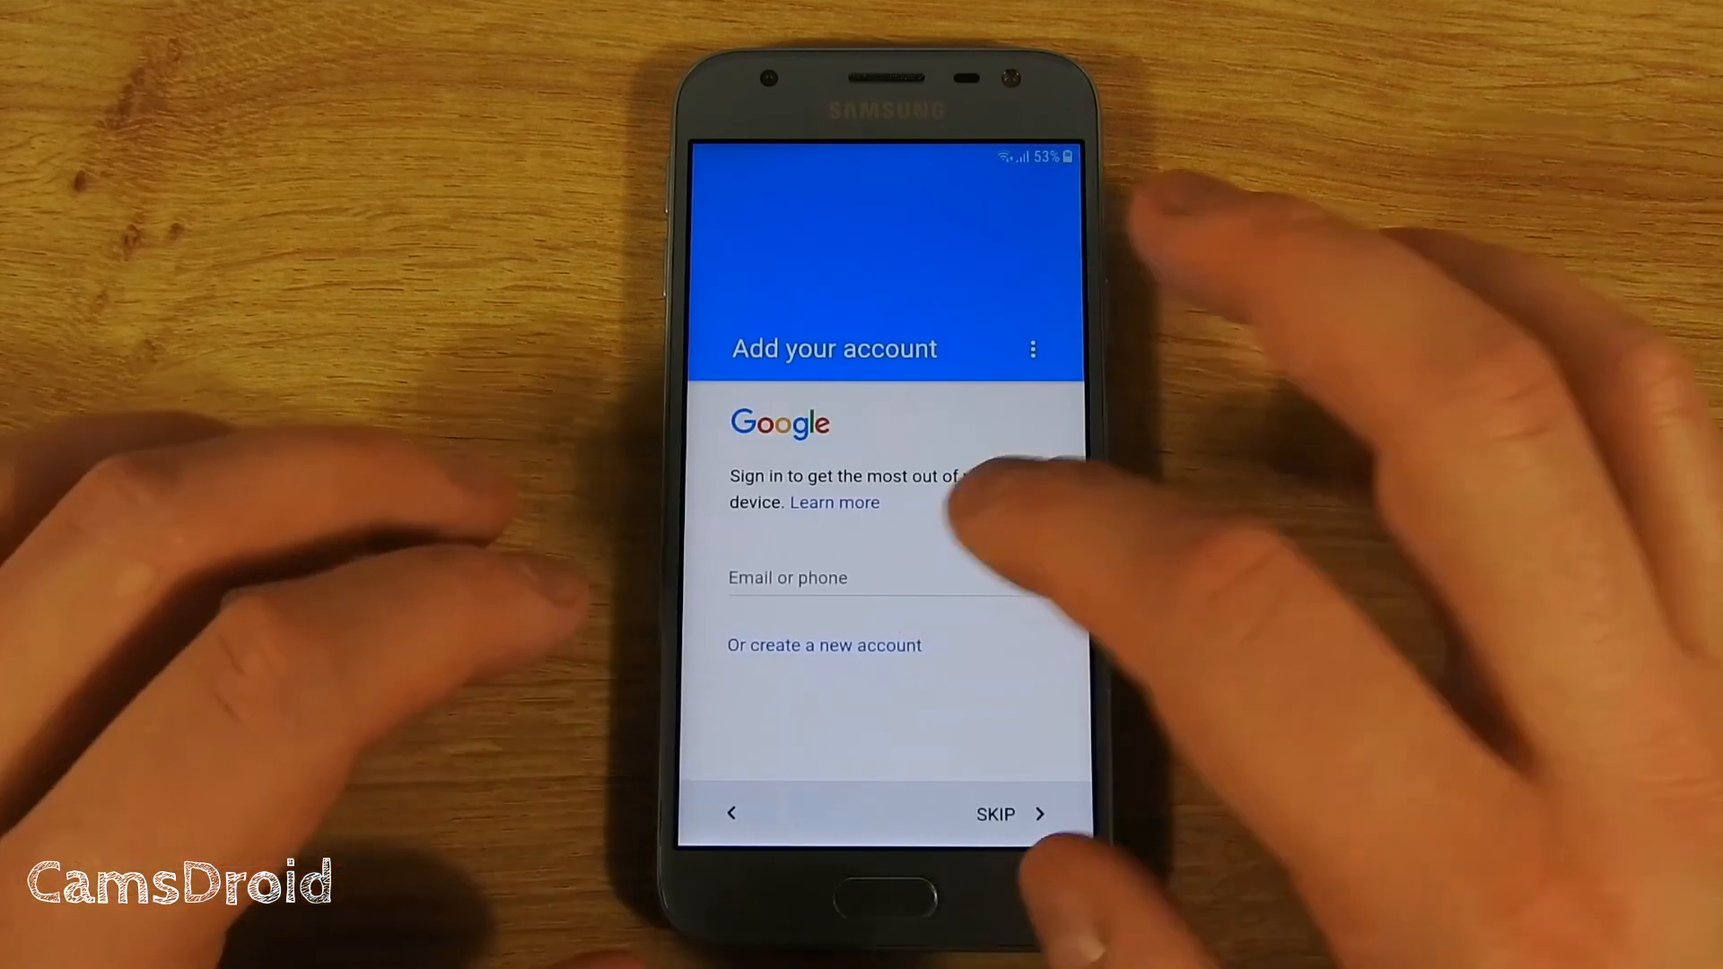
{"action": "left_click", "coordinate": [993, 813]}
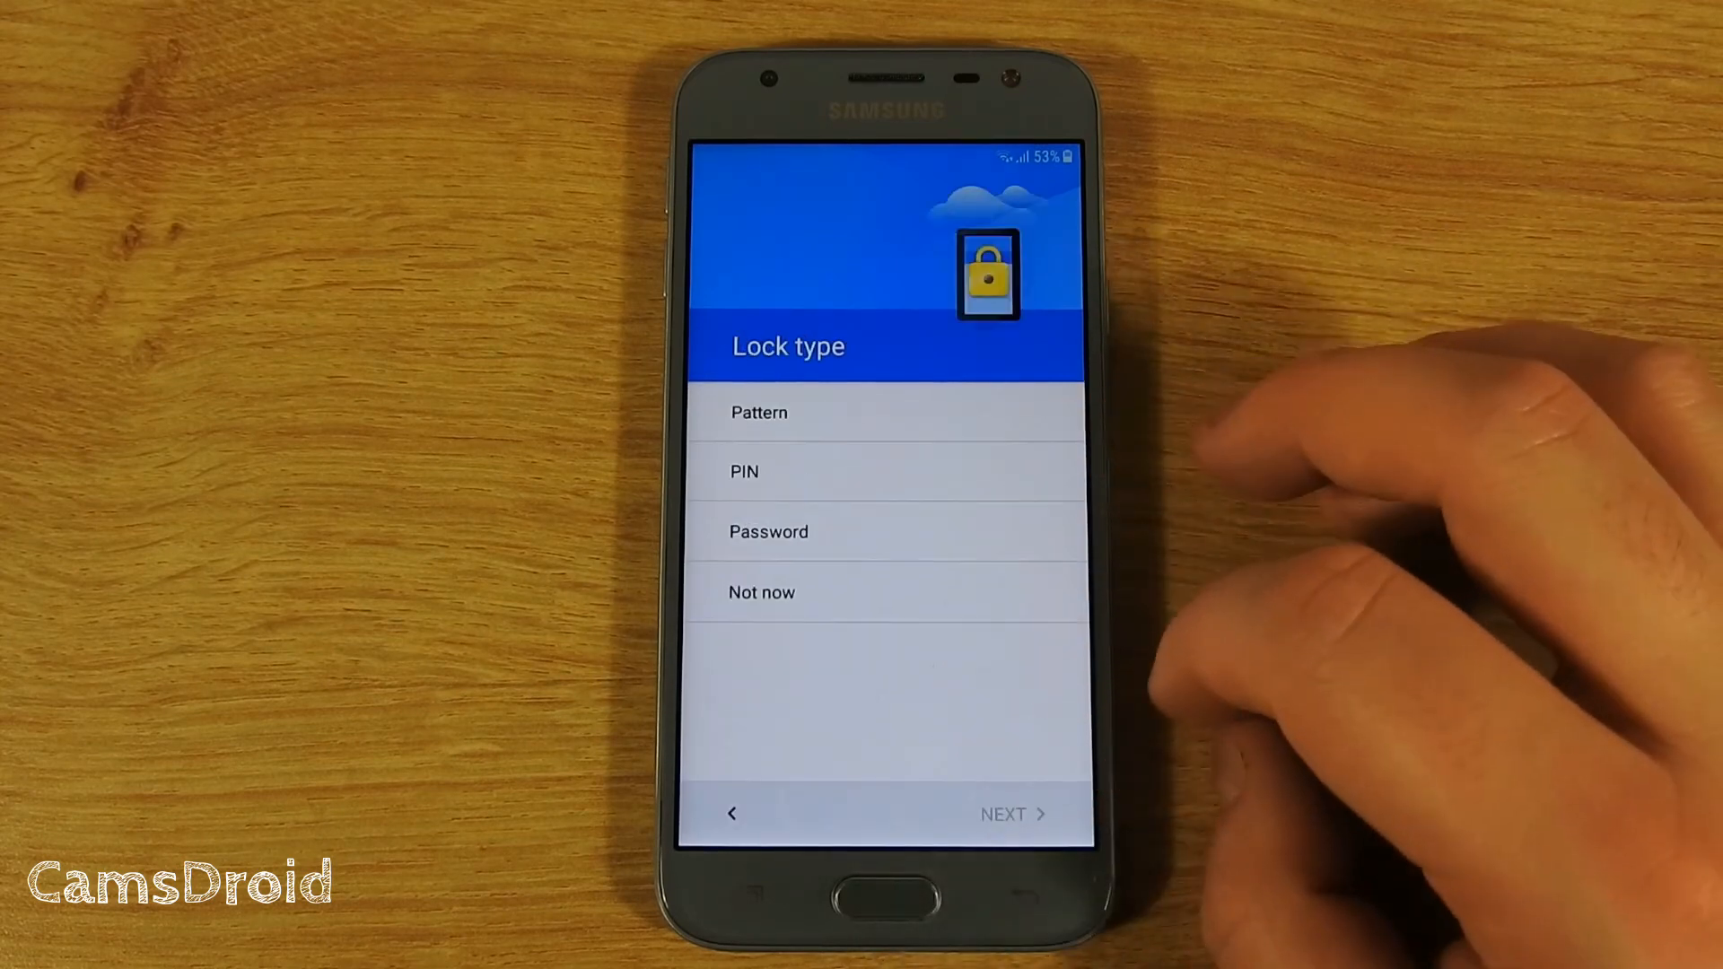
{"action": "left_click", "coordinate": [761, 592]}
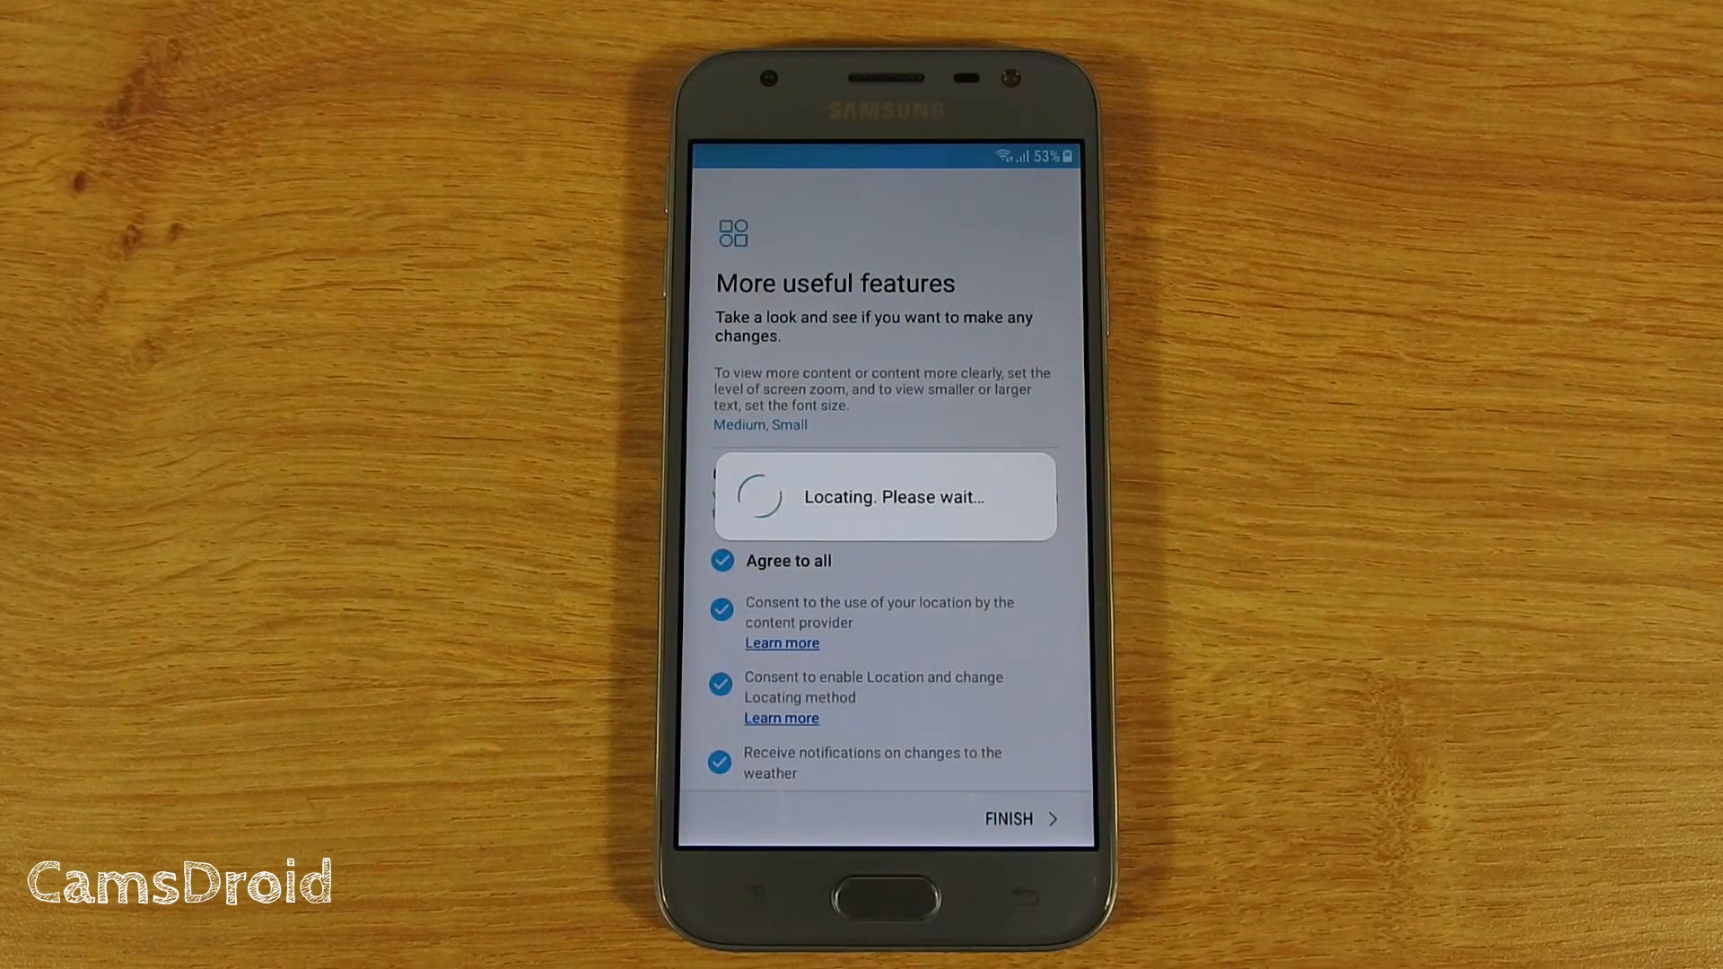
{"action": "left_click", "coordinate": [1008, 817]}
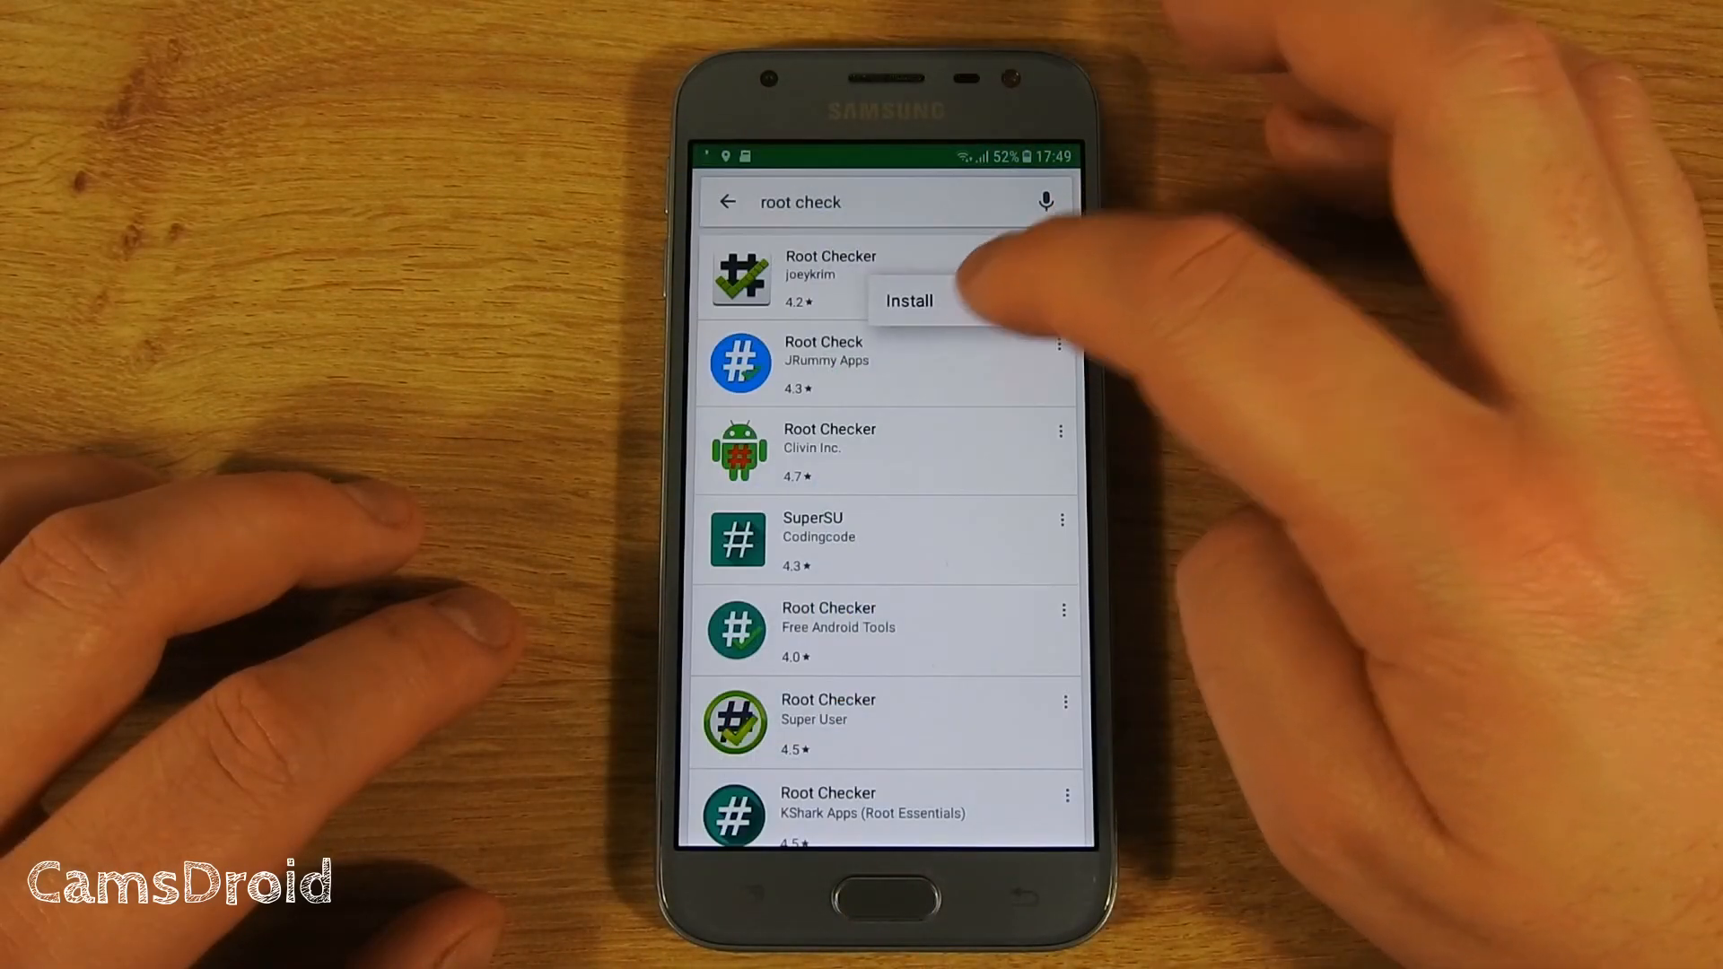
Step: Install Root Checker, accept its disclaimer, confirm root is not installed, then go home
{"action": "left_click", "coordinate": [909, 300]}
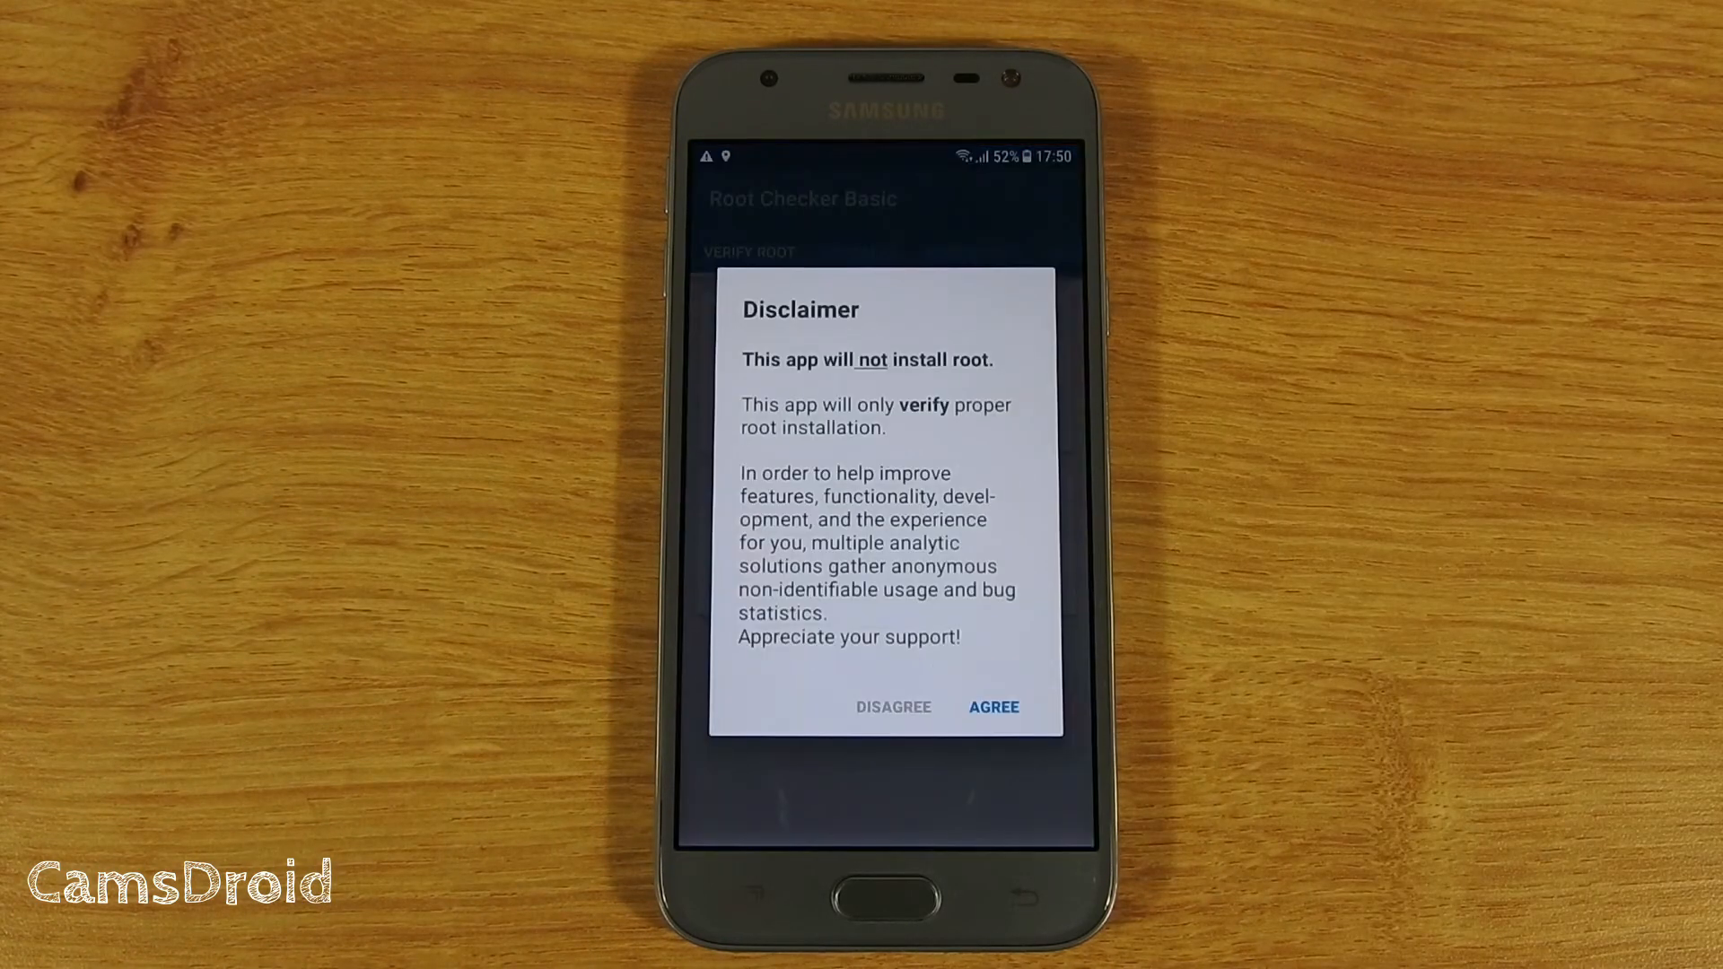
{"action": "left_click", "coordinate": [992, 706]}
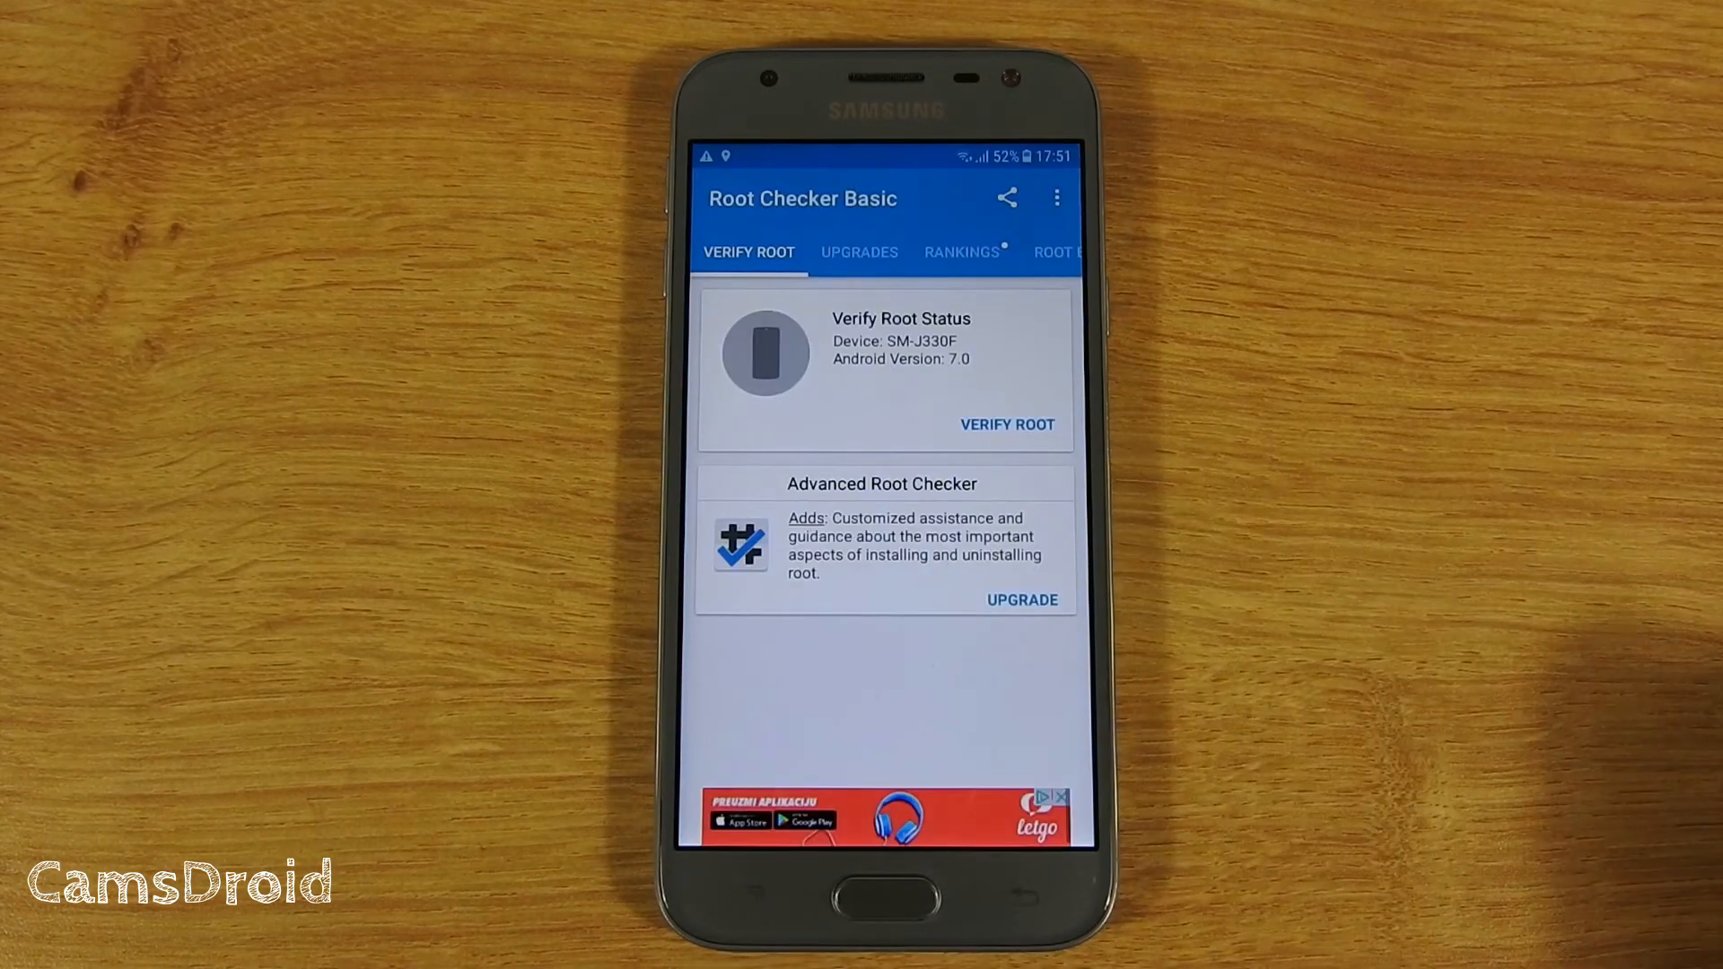
{"action": "left_click", "coordinate": [1005, 424]}
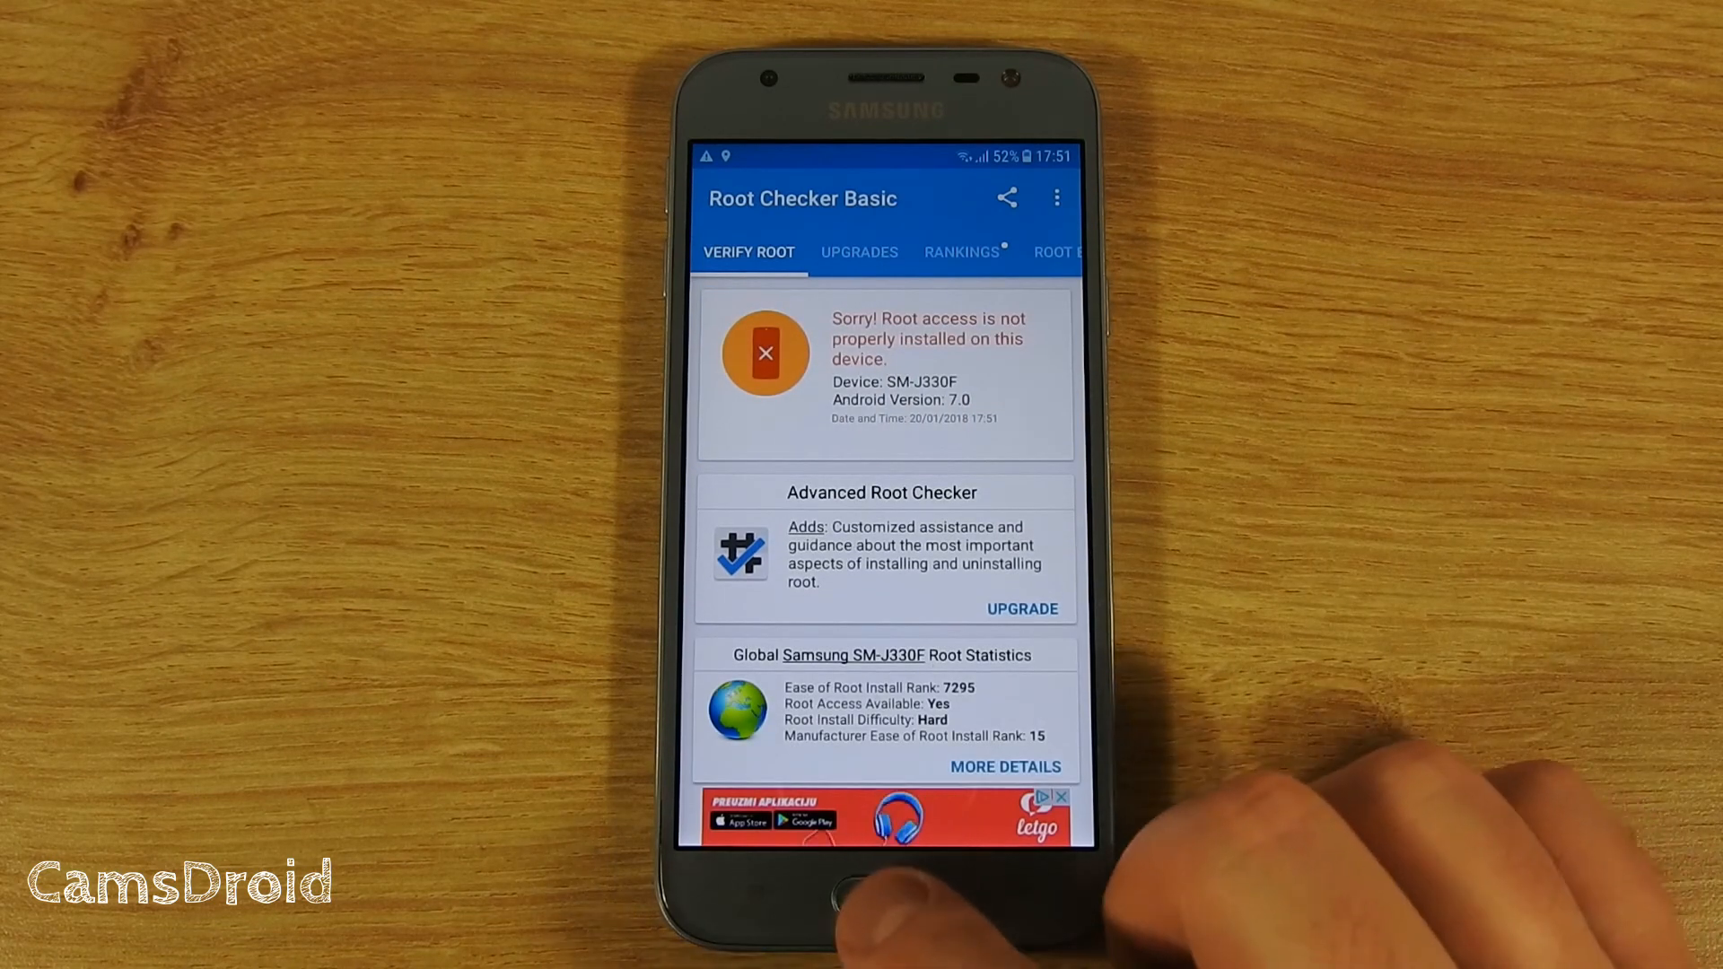
{"action": "left_click", "coordinate": [885, 895]}
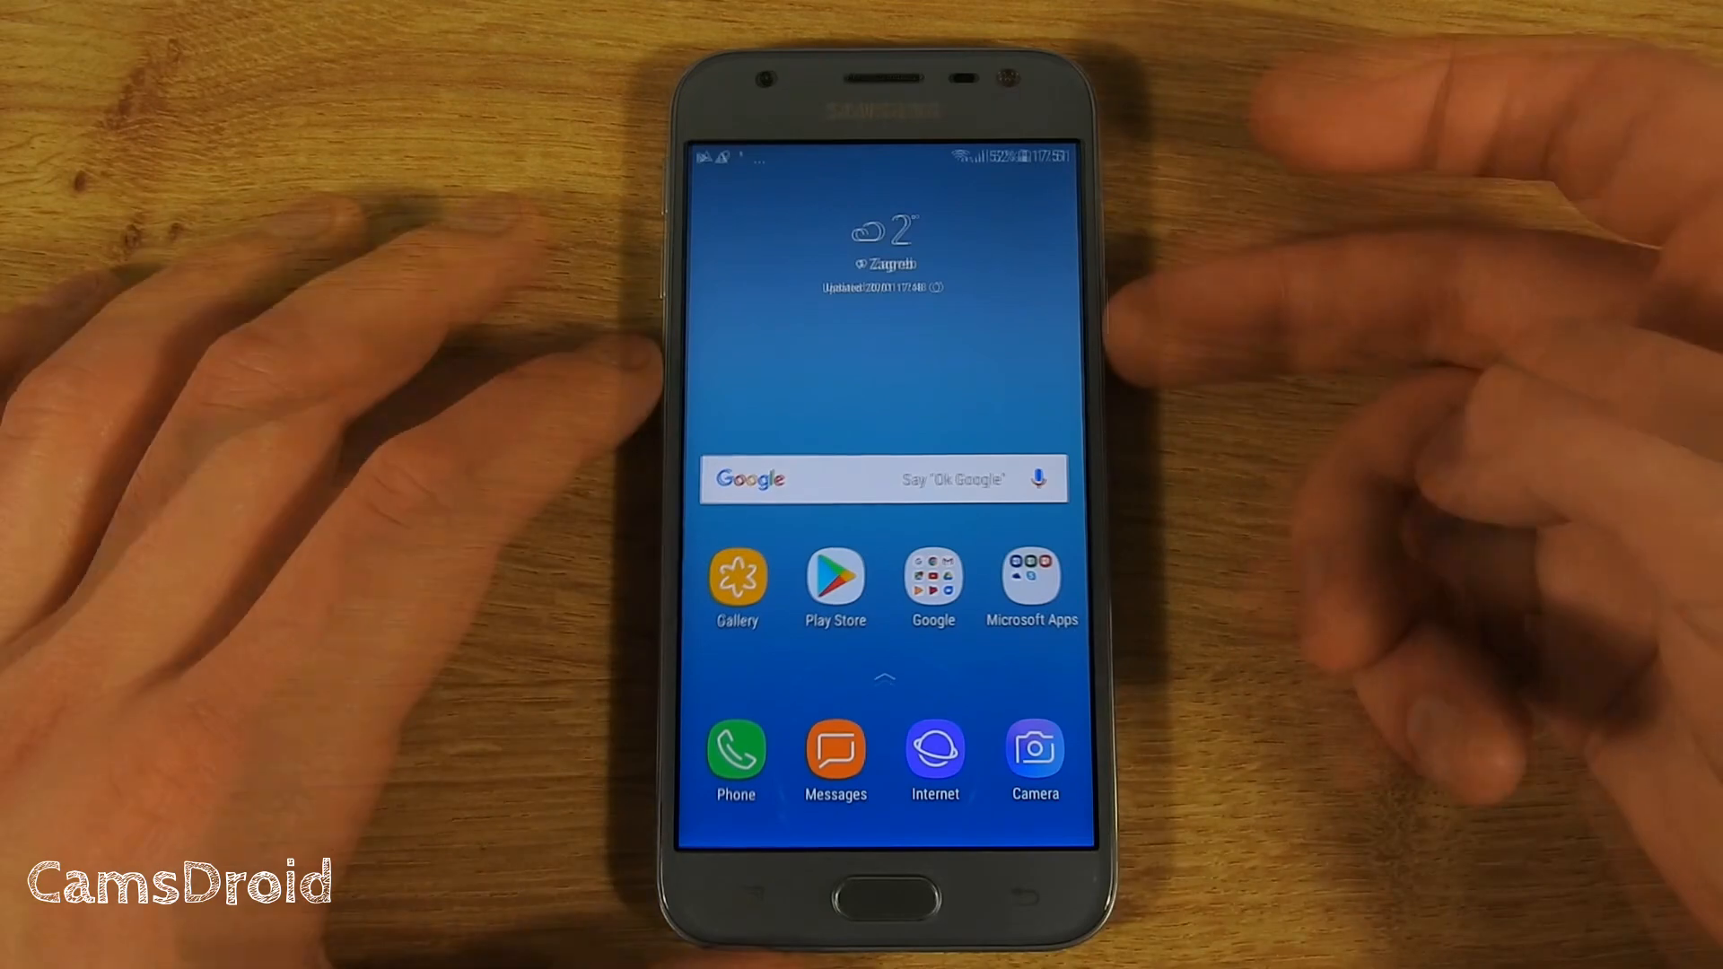